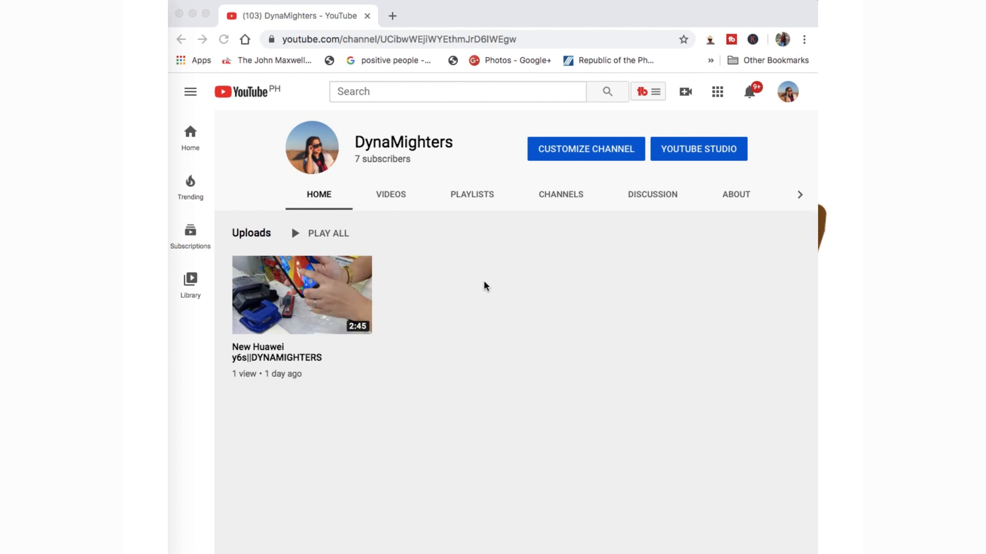
{"action": "mouse_move", "coordinate": [391, 138]}
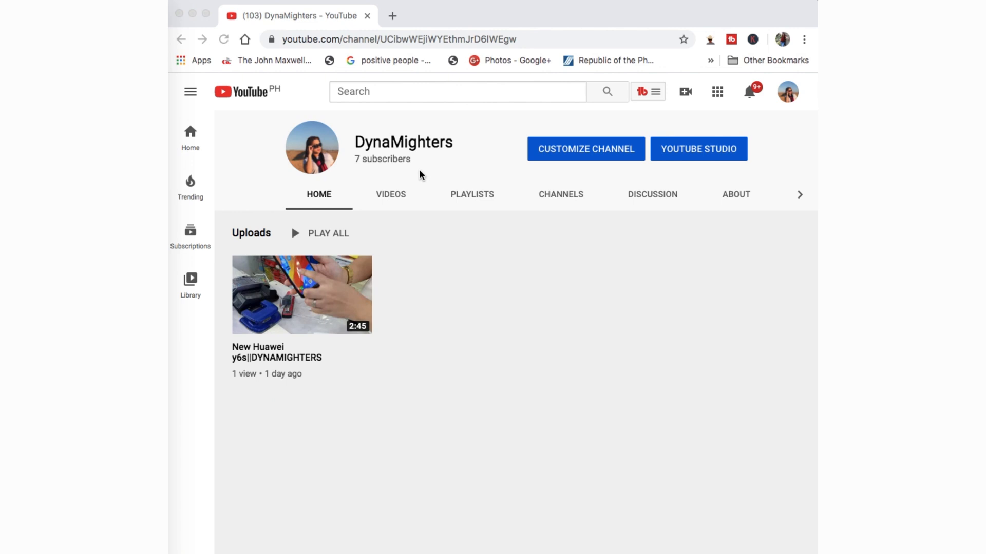
Step: Open YouTube in a new tab and search for NIGHTBOT
{"action": "left_click", "coordinate": [550, 16]}
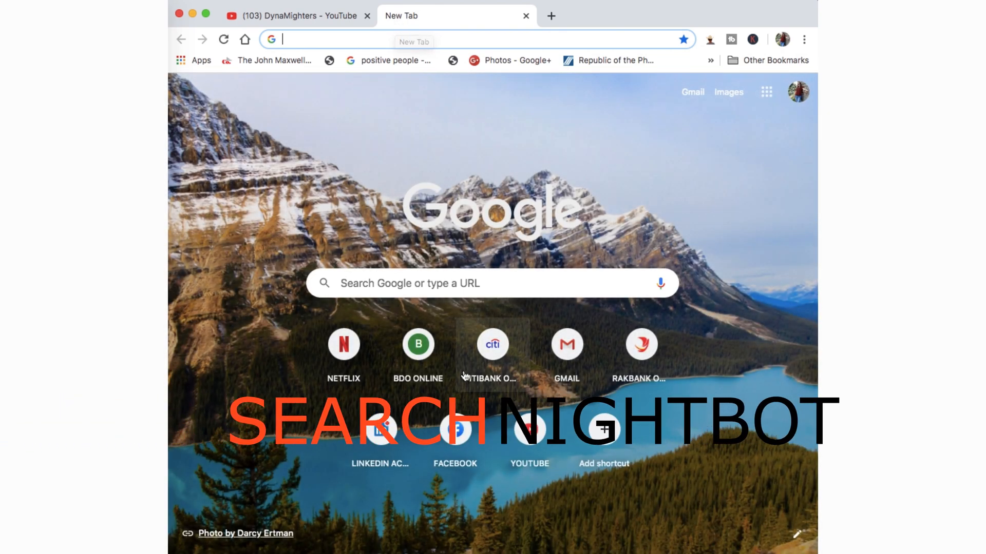
{"action": "left_click", "coordinate": [529, 344]}
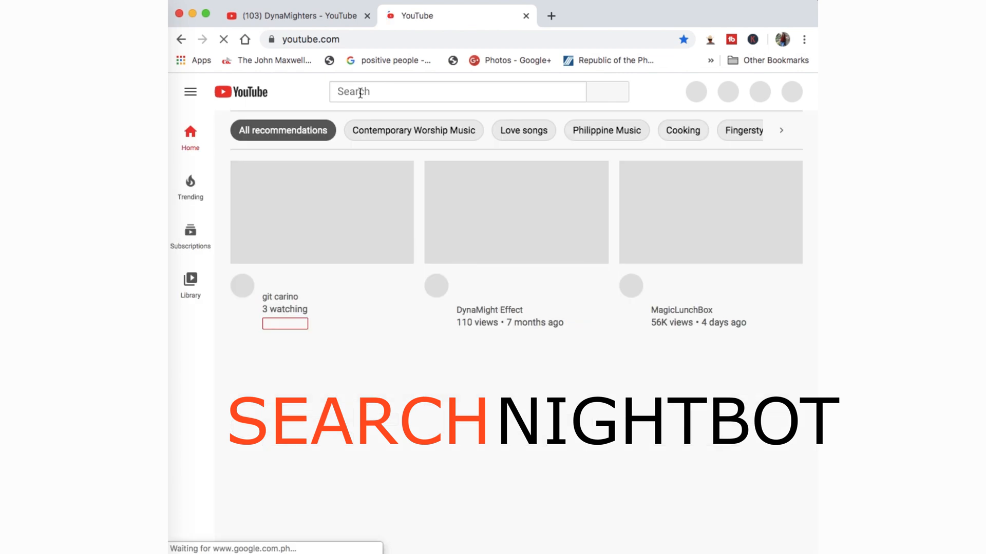
{"action": "type", "text": "NIGHTBOT"}
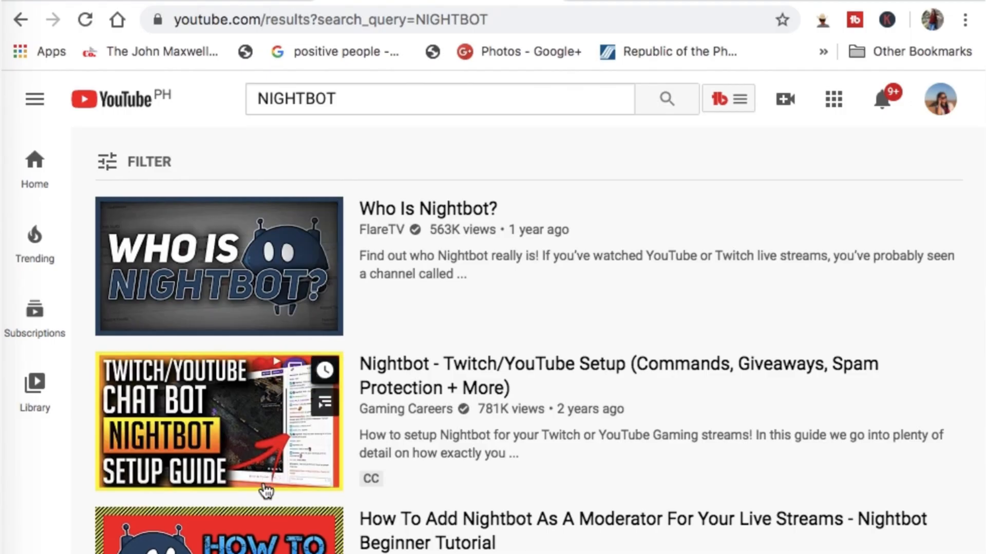
{"action": "scroll", "scroll_direction": "down", "scroll_amount": 3}
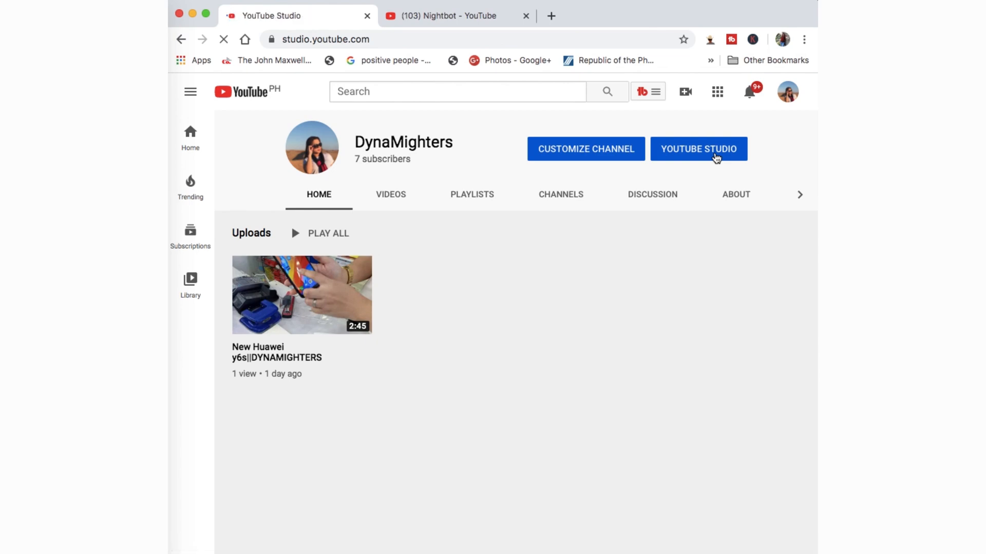
Step: Open the Community settings in YouTube Studio
{"action": "left_click", "coordinate": [697, 148]}
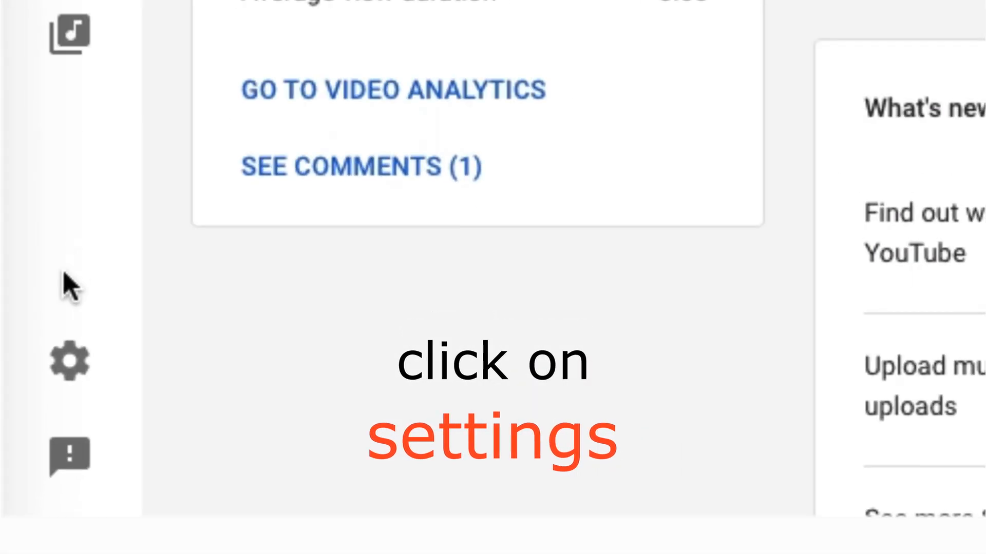
{"action": "left_click", "coordinate": [68, 361]}
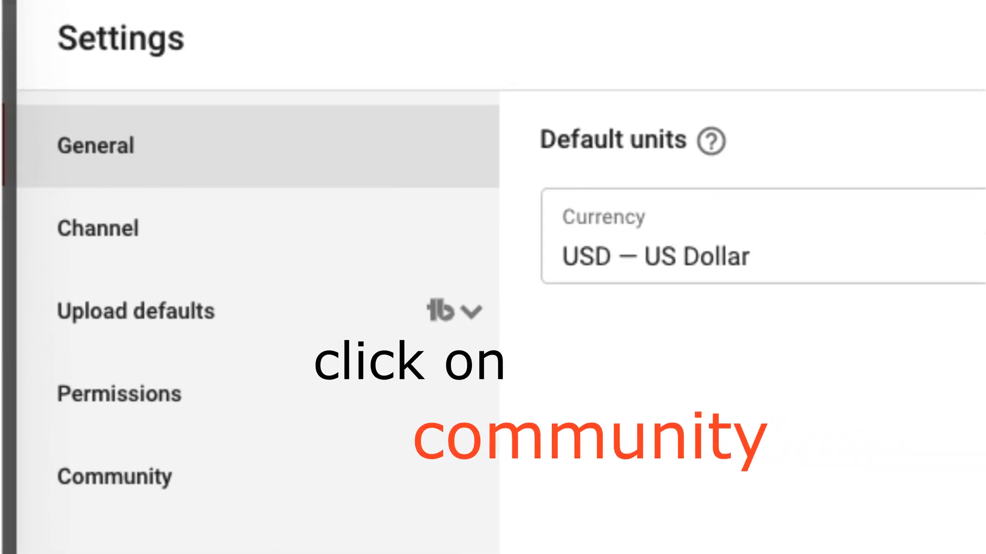
{"action": "left_click", "coordinate": [115, 476]}
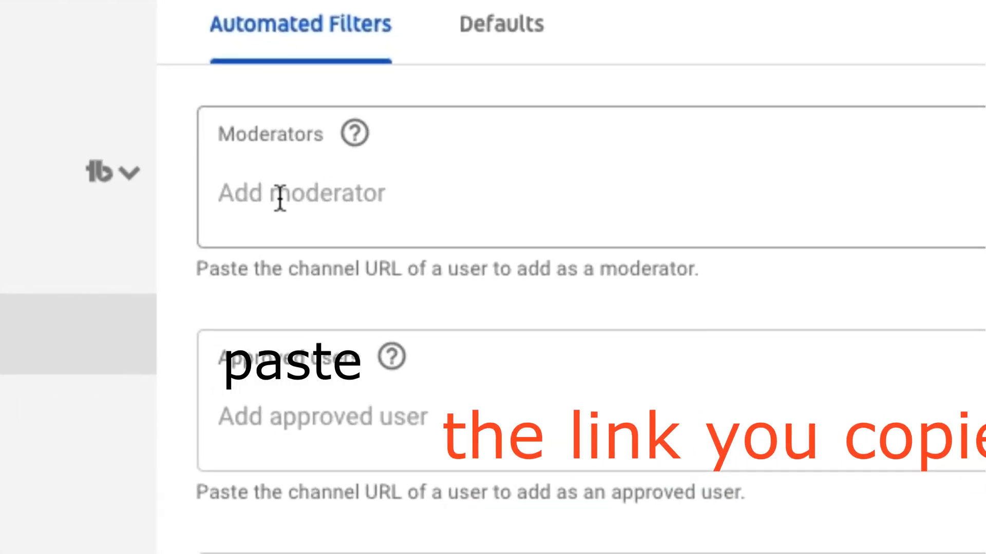
{"action": "left_click", "coordinate": [302, 193]}
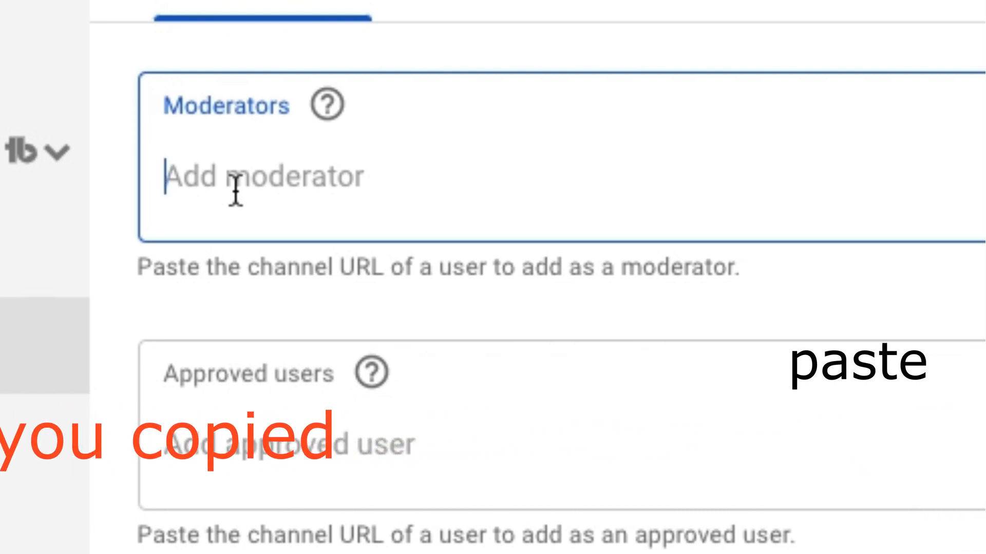
{"action": "type", "text": "https://www.youtube.com/channel/UCSvjQBDgYDB5TGVmCZ"}
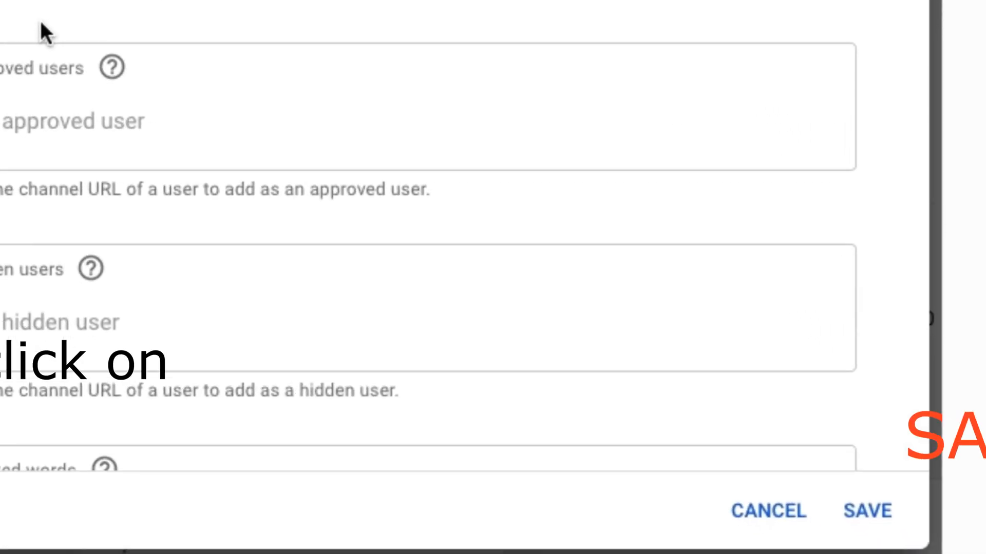
{"action": "scroll", "scroll_direction": "down", "scroll_amount": 3}
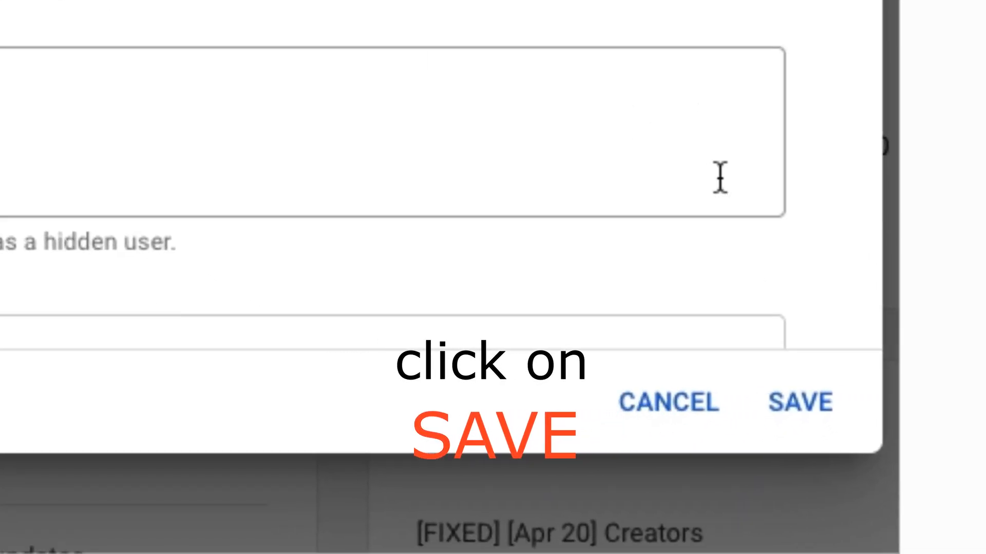
{"action": "left_click", "coordinate": [799, 403]}
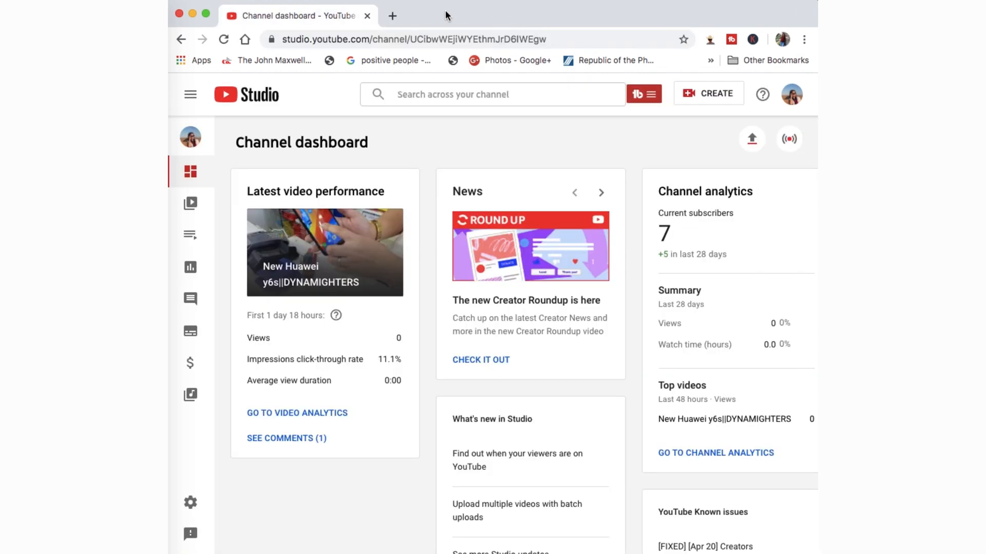
Step: Go to nightbot.tv in a new tab and open its Login page
{"action": "left_click", "coordinate": [392, 16]}
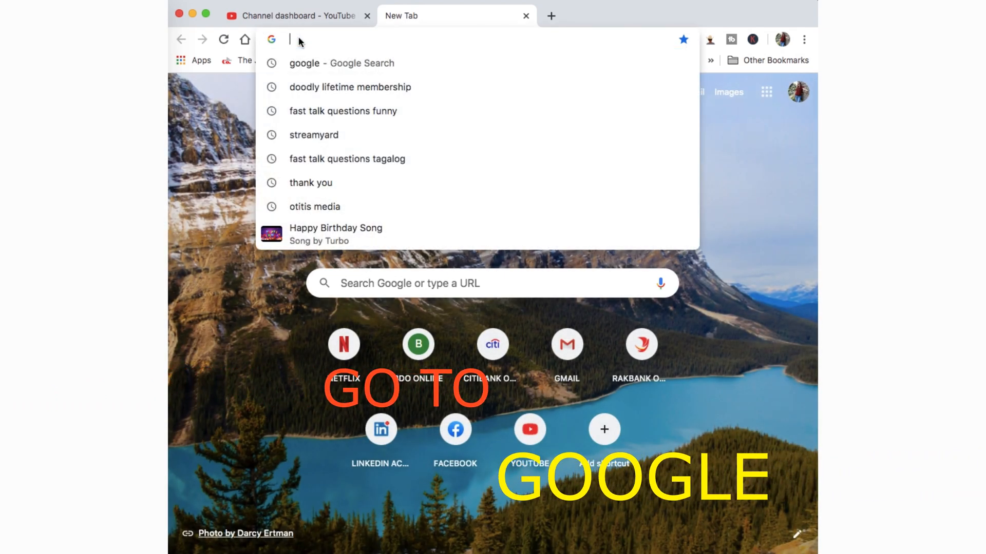
{"action": "type", "text": "NIGHTbot.tv"}
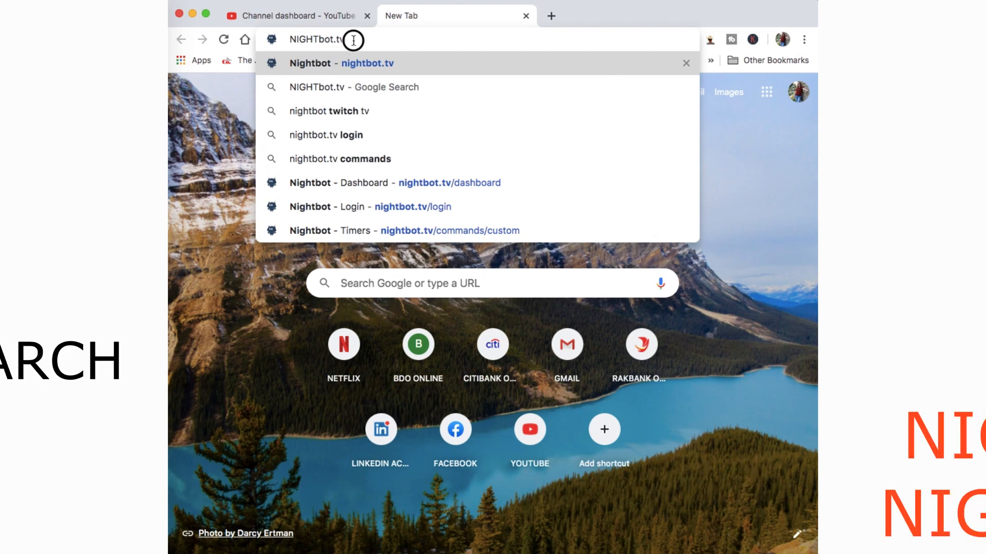
{"action": "left_click", "coordinate": [355, 62]}
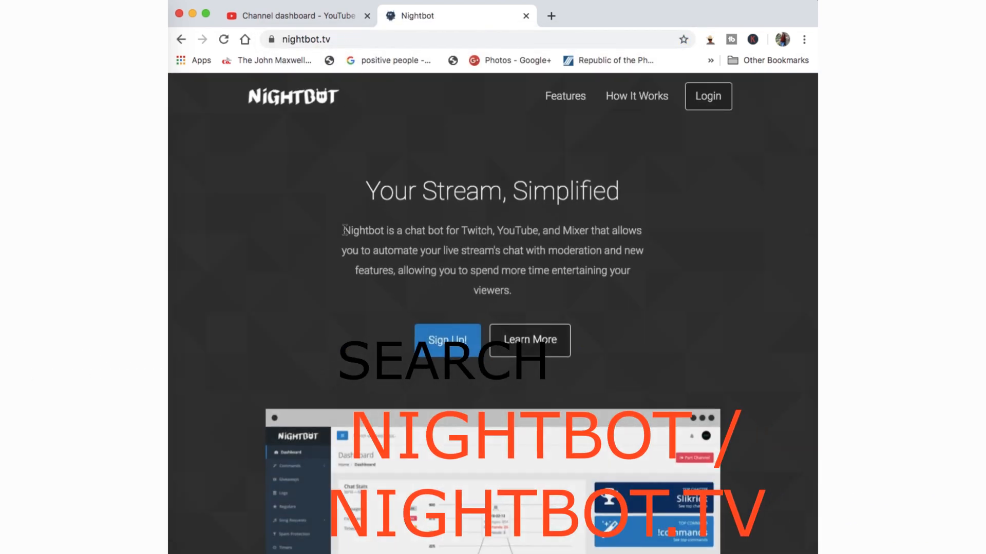
{"action": "left_click", "coordinate": [306, 39]}
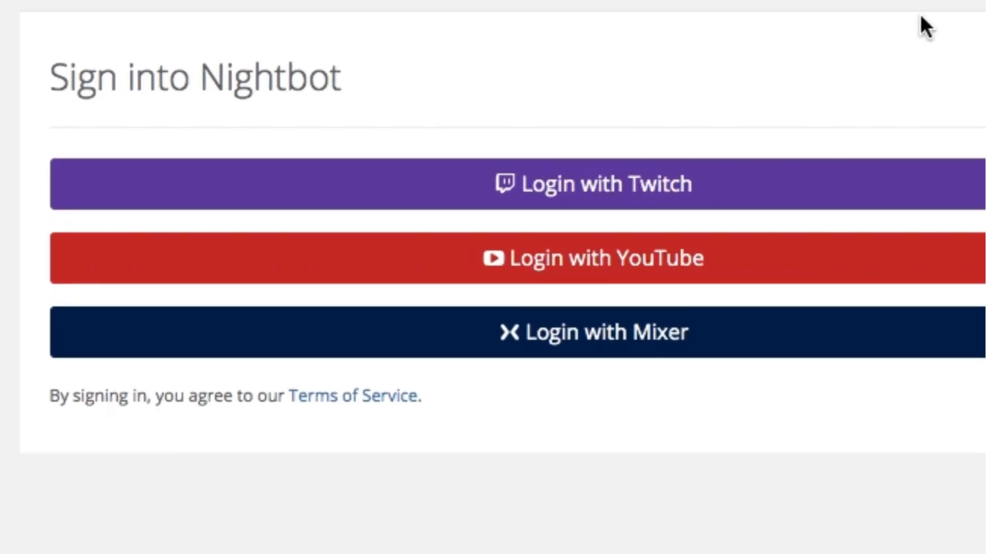
{"action": "mouse_move", "coordinate": [667, 272]}
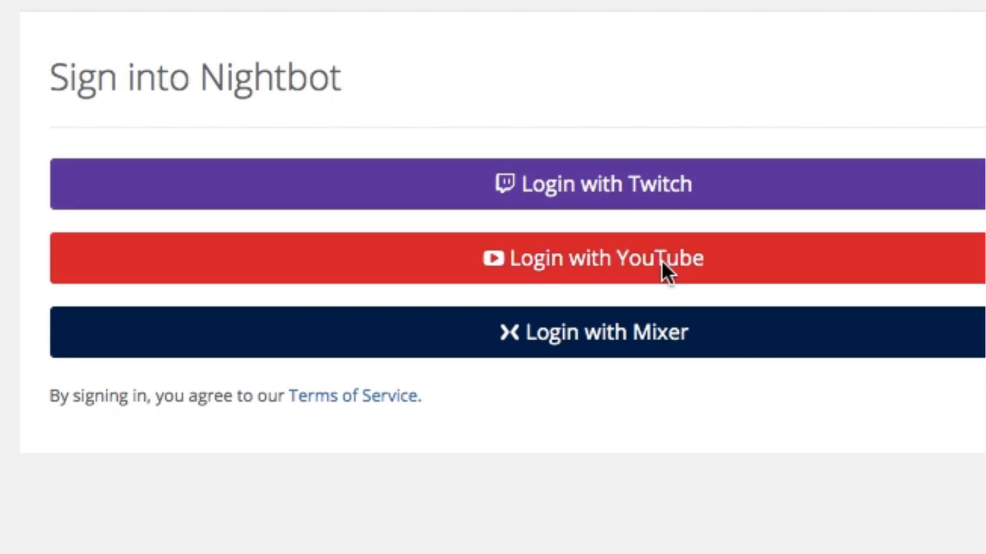
Step: Log into Nightbot with YouTube, choosing the Google account and allowing access
{"action": "left_click", "coordinate": [594, 257]}
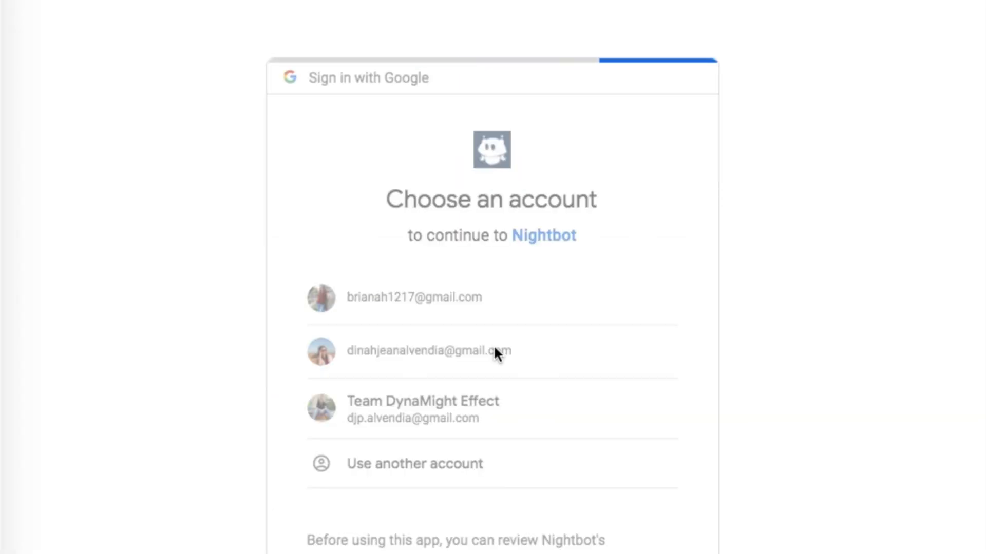
{"action": "left_click", "coordinate": [427, 350]}
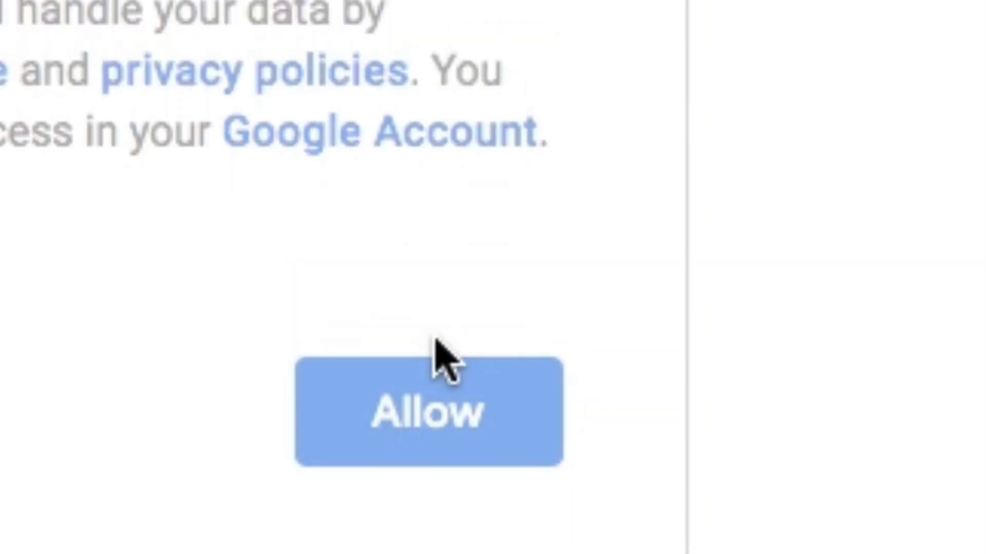
{"action": "left_click", "coordinate": [429, 414]}
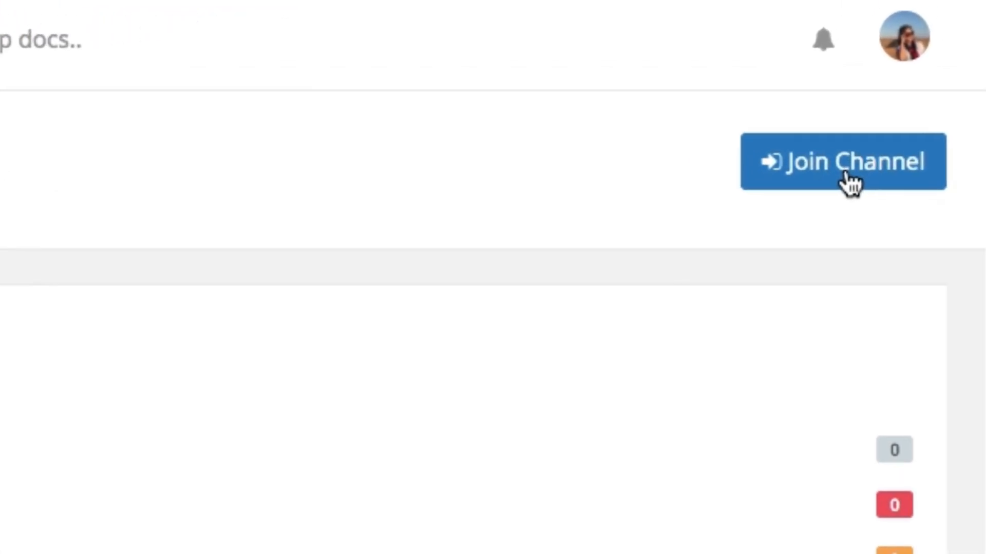
Step: Expand Commands in the Nightbot dashboard sidebar
{"action": "scroll", "scroll_direction": "down", "scroll_amount": 3}
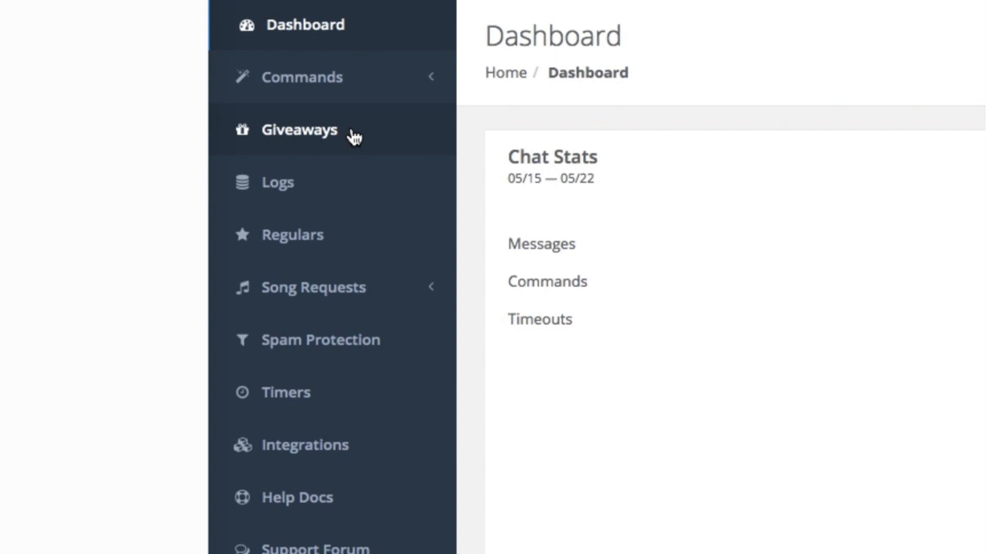
{"action": "left_click", "coordinate": [301, 77]}
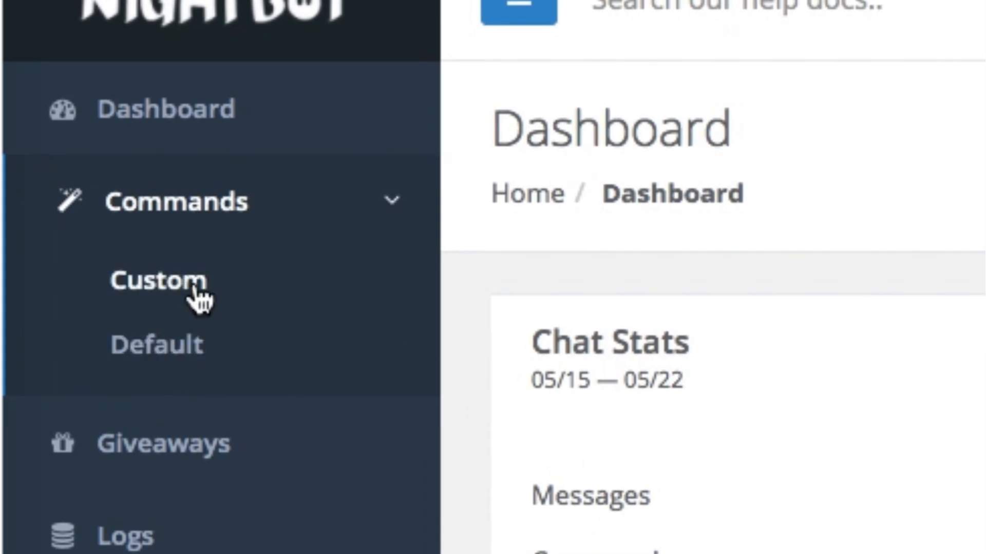
Step: Open the Custom commands page to add a new command
{"action": "left_click", "coordinate": [157, 282]}
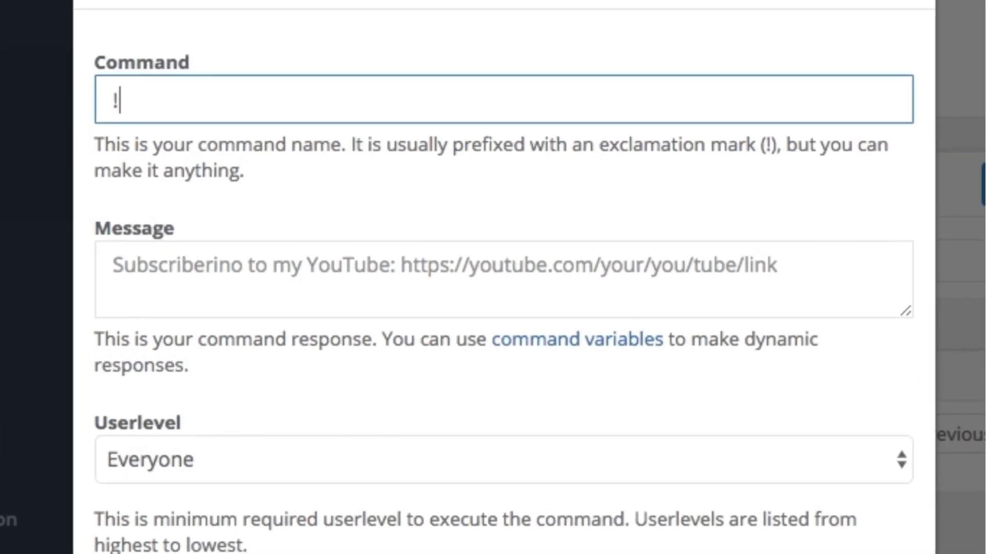
Step: Name the command !HI HOST and start its message with 'HI $(USER)'
{"action": "type", "text": "HI HOS"}
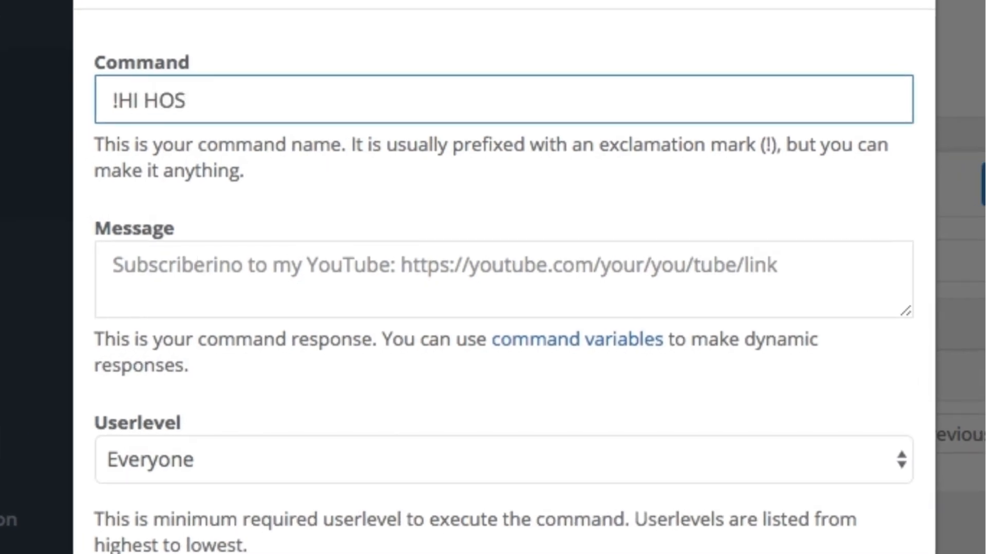
{"action": "type", "text": "T"}
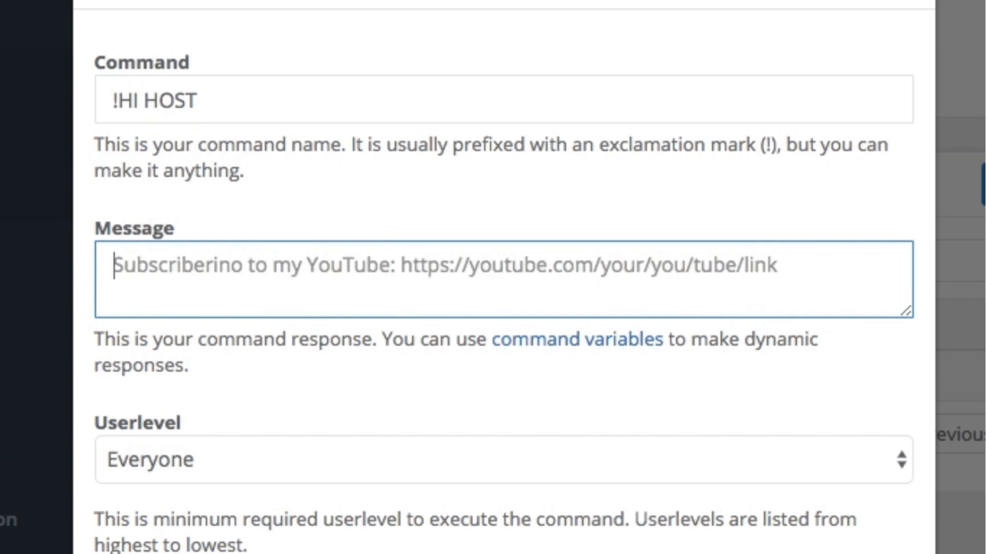
{"action": "type", "text": "HI"}
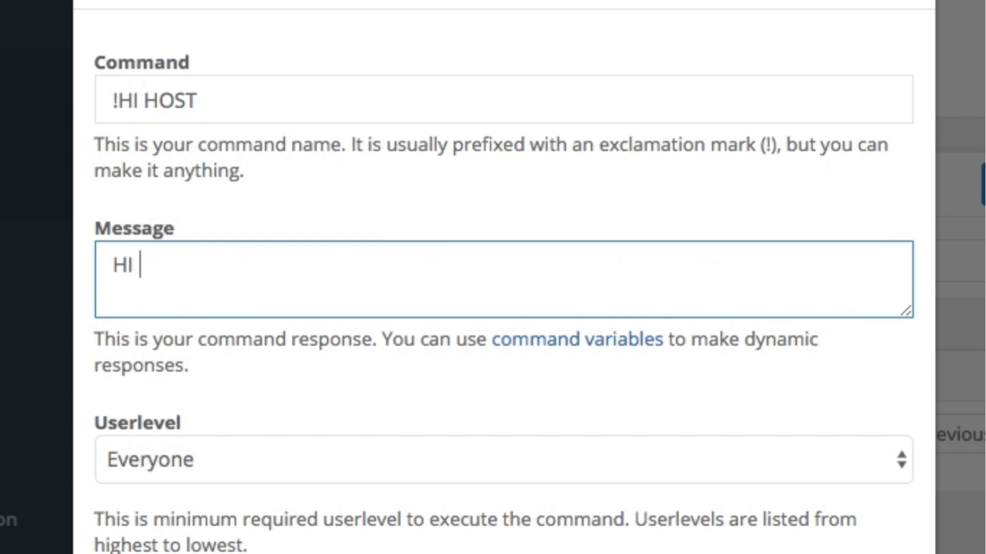
{"action": "key", "text": "Backspace"}
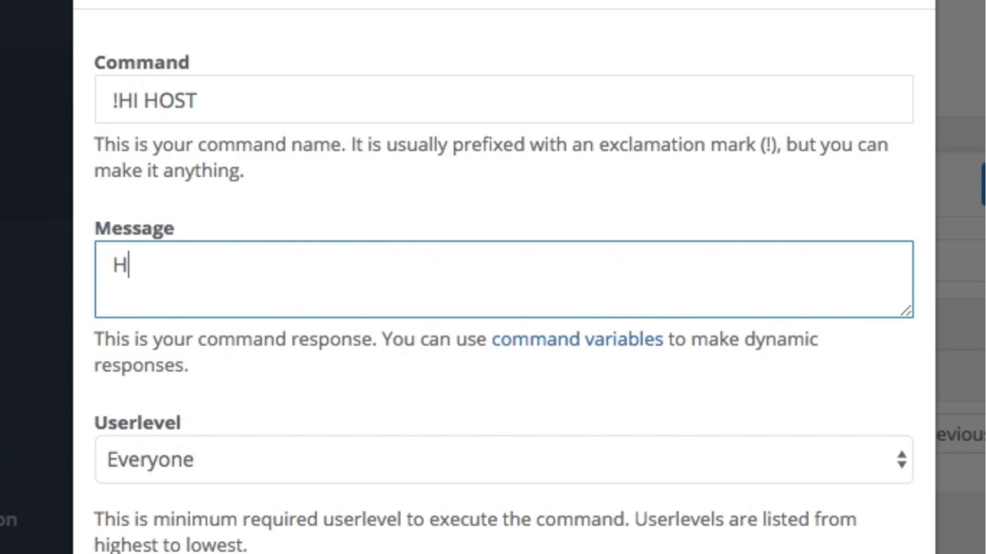
{"action": "type", "text": "I $"}
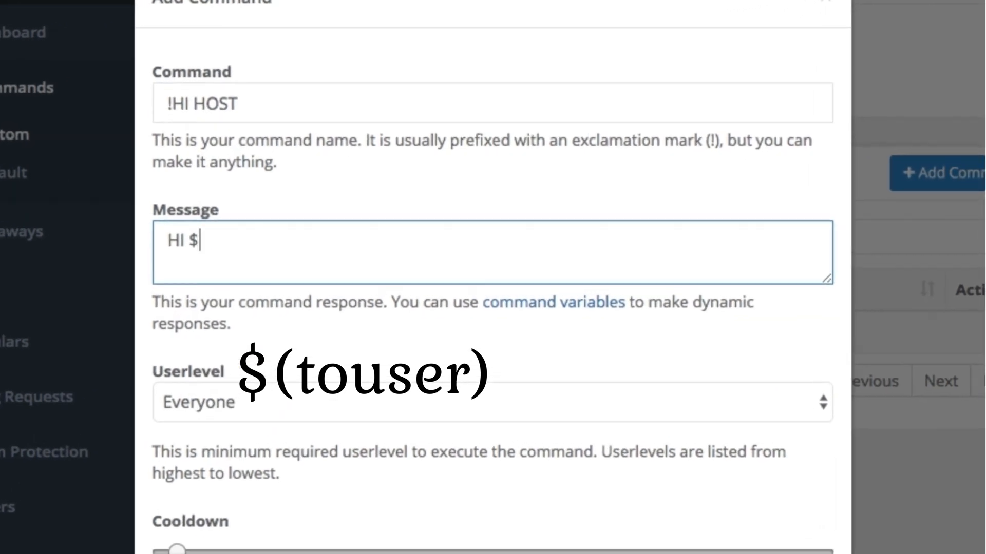
{"action": "type", "text": "("}
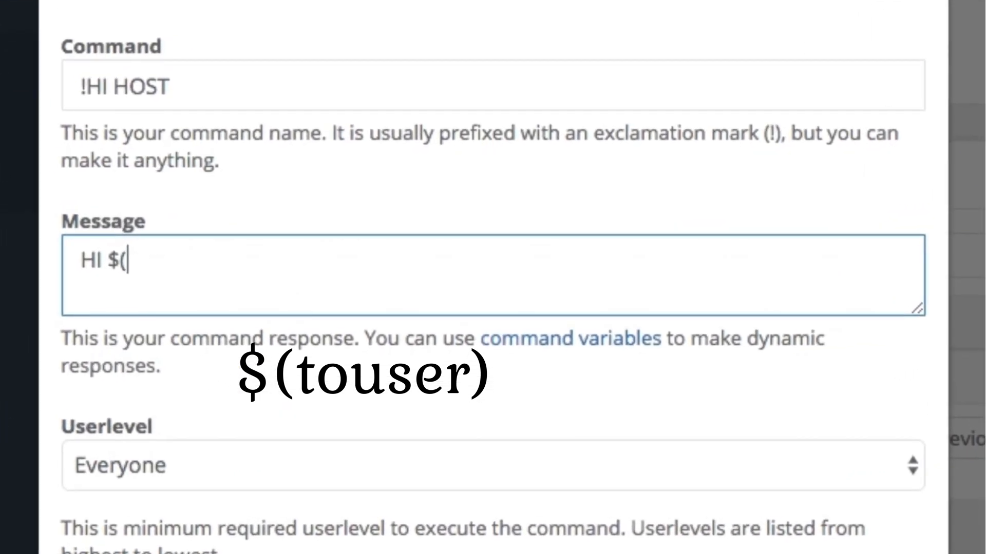
{"action": "type", "text": "USE"}
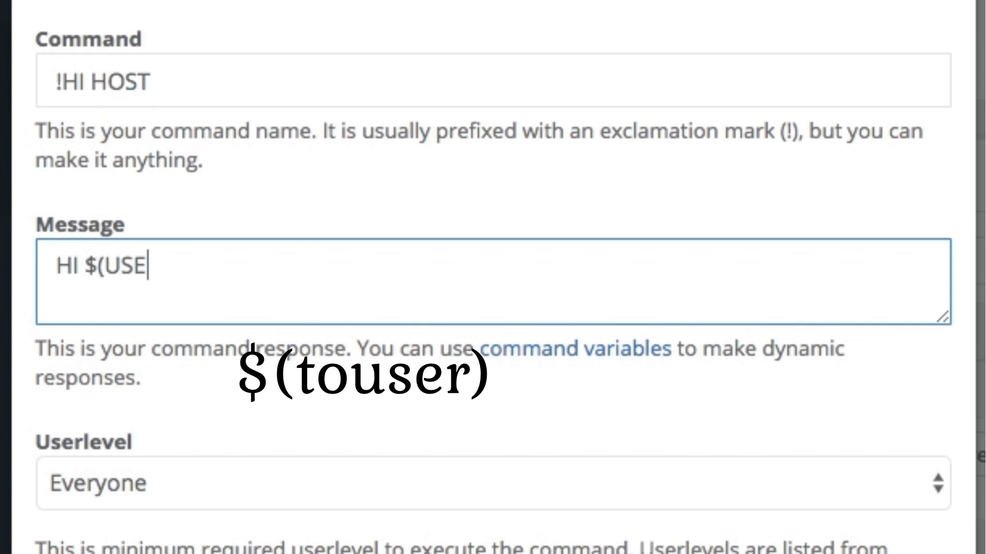
{"action": "type", "text": "R)"}
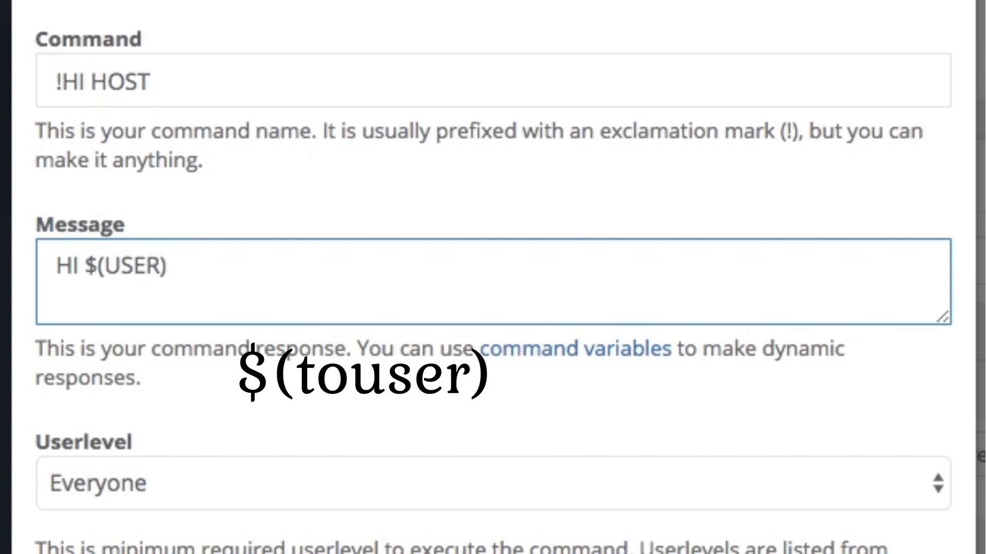
Step: Continue the message: 'WELCOME TO MY LIVESTREAM! PLEASE GIVE ME A THUMBS UP'
{"action": "type", "text": "WELO"}
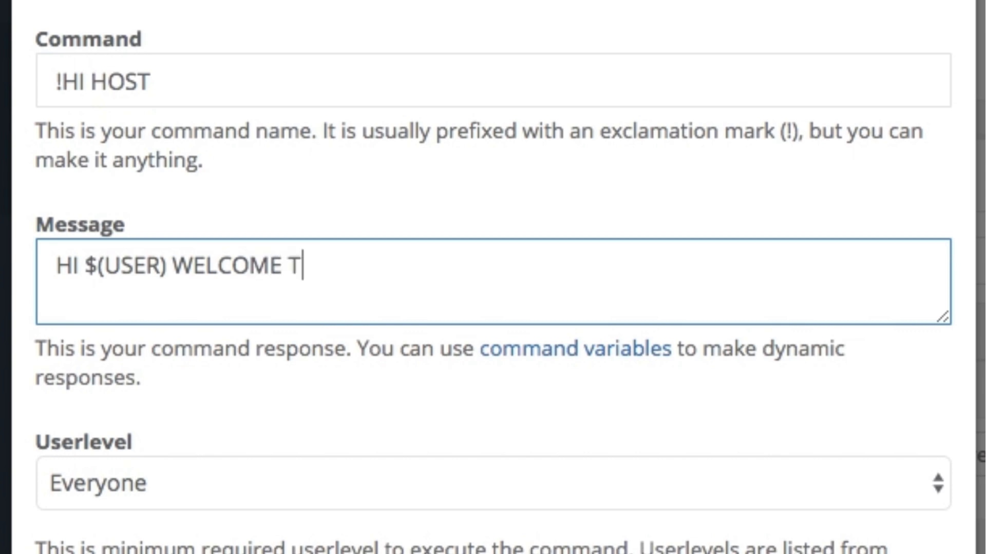
{"action": "type", "text": "O MY LIVE"}
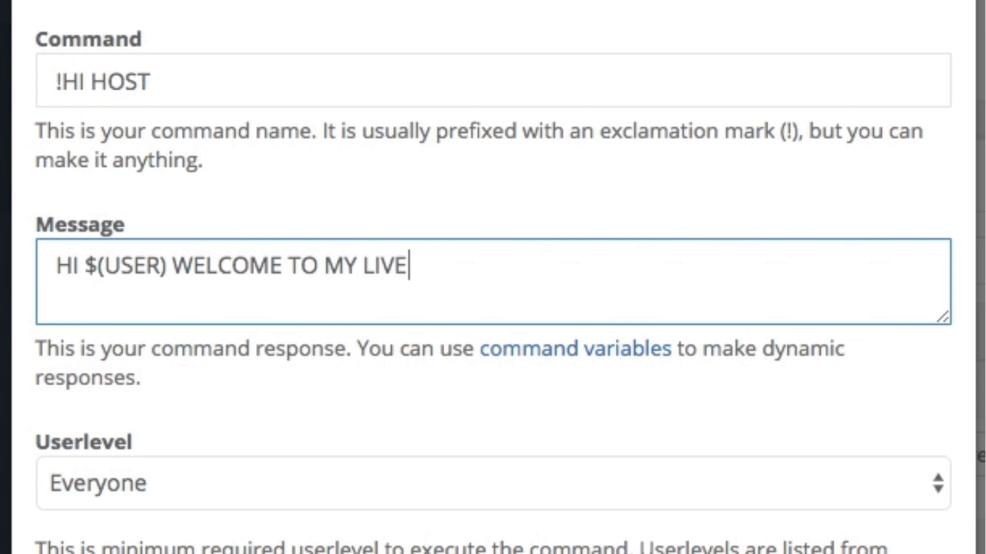
{"action": "type", "text": "STREAM"}
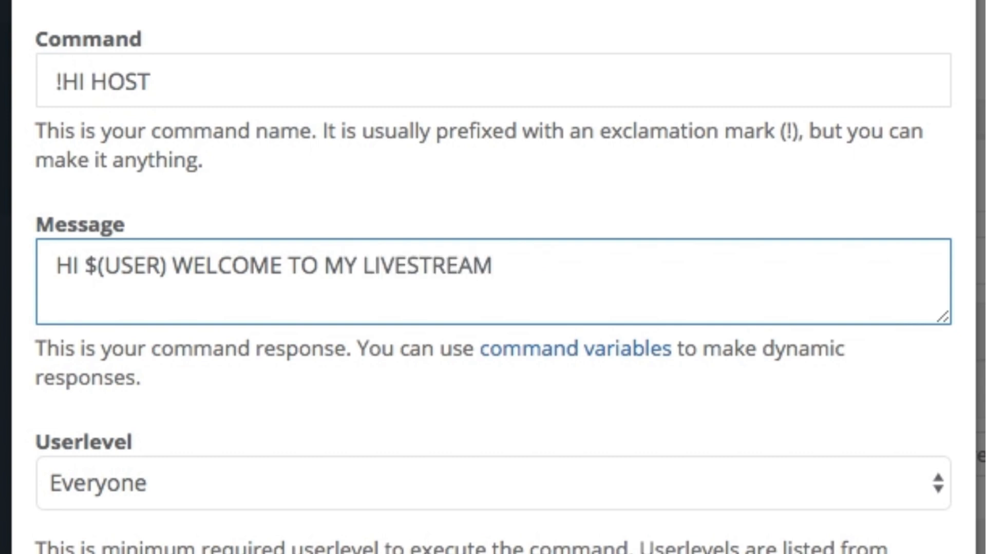
{"action": "type", "text": "! PLE"}
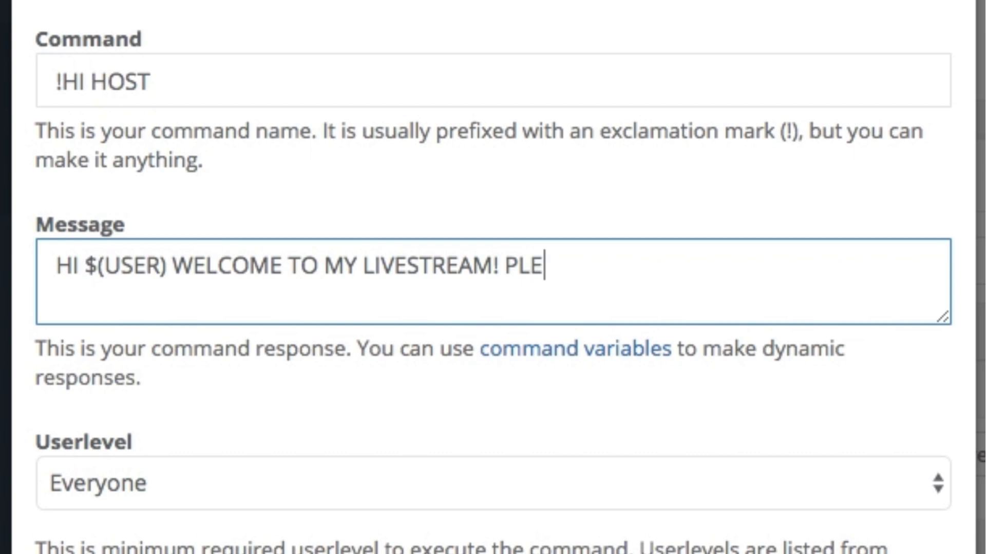
{"action": "type", "text": "ASE GIV MA"}
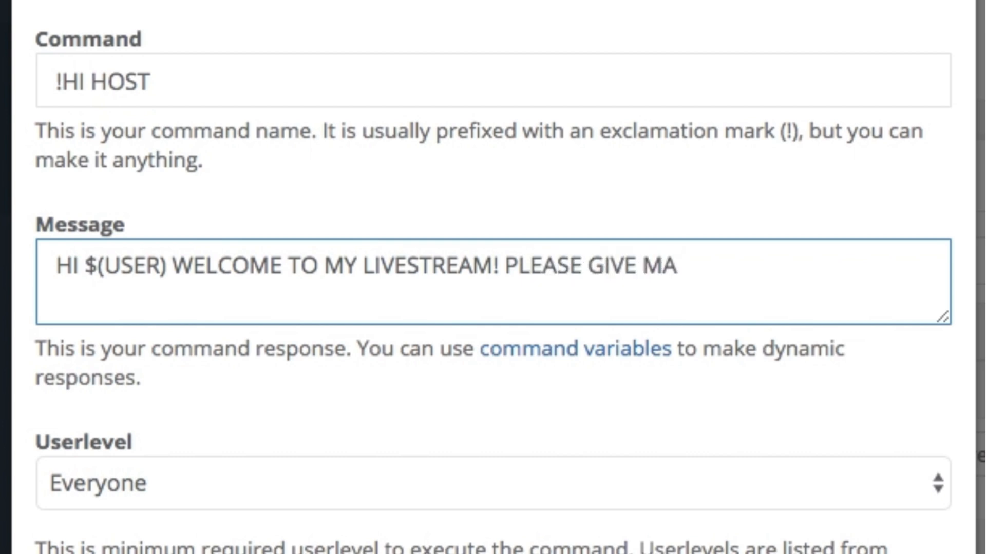
{"action": "type", "text": "E A THU"}
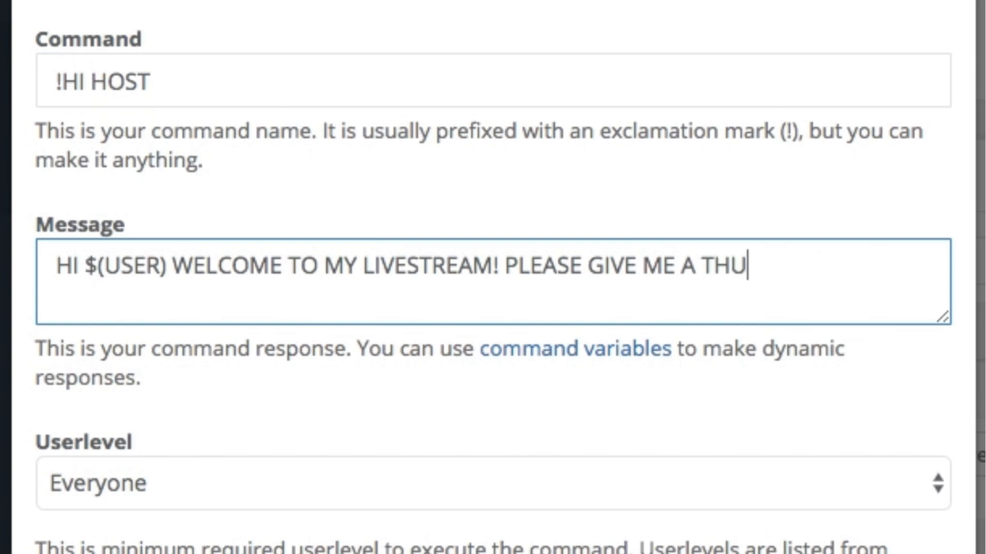
{"action": "type", "text": "M"}
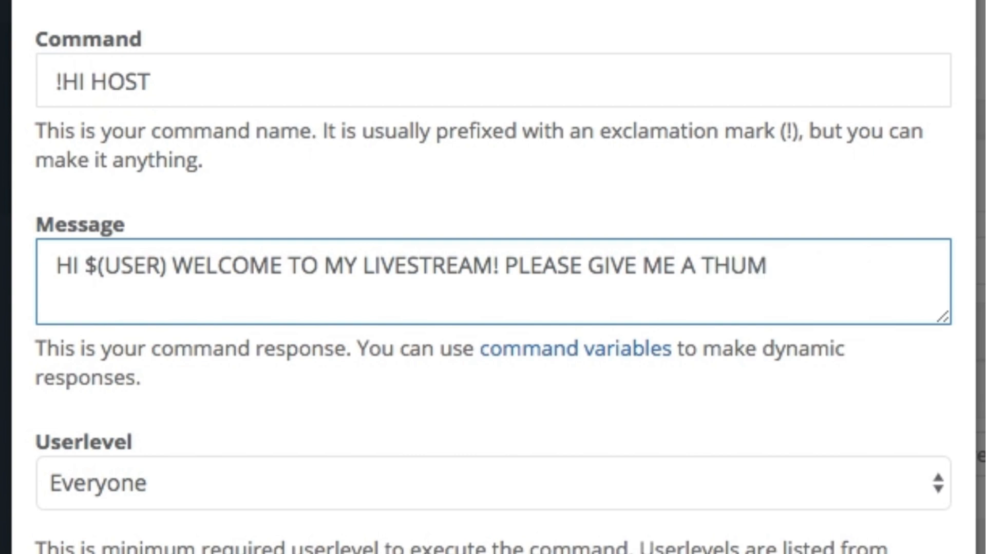
{"action": "type", "text": "BSU"}
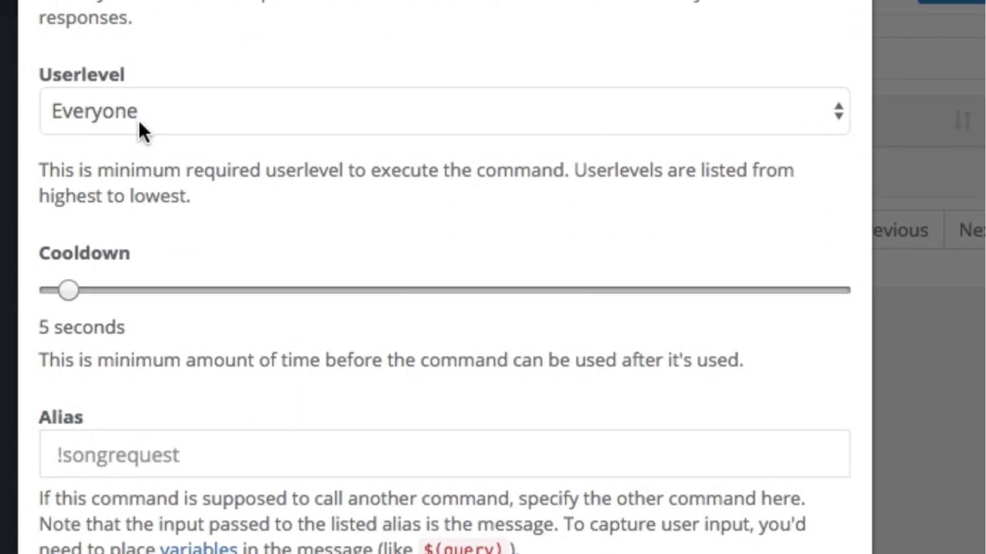
{"action": "mouse_move", "coordinate": [176, 123]}
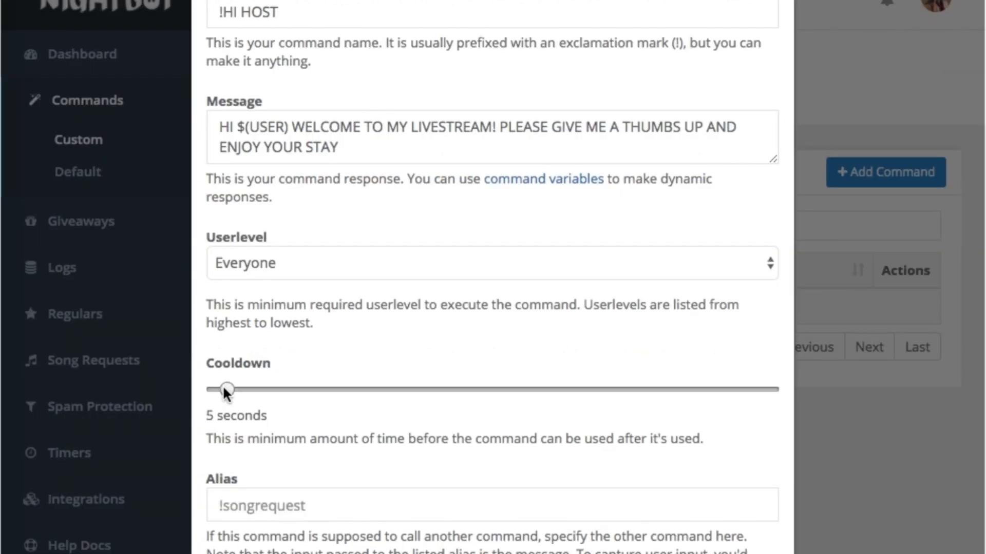
Step: Scroll to the bottom of the form and submit the !HI HOST command
{"action": "scroll", "scroll_direction": "down", "scroll_amount": 3}
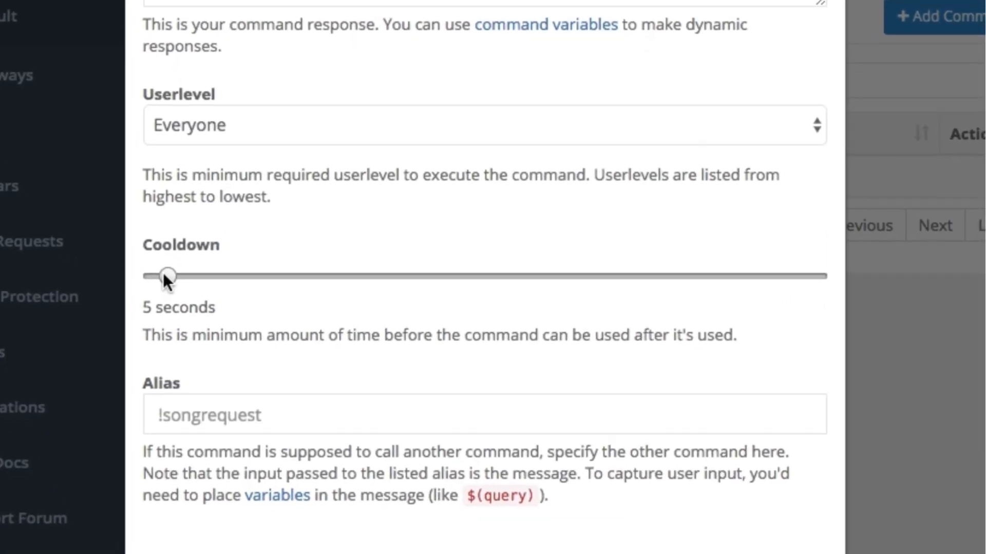
{"action": "scroll", "scroll_direction": "down", "scroll_amount": 3}
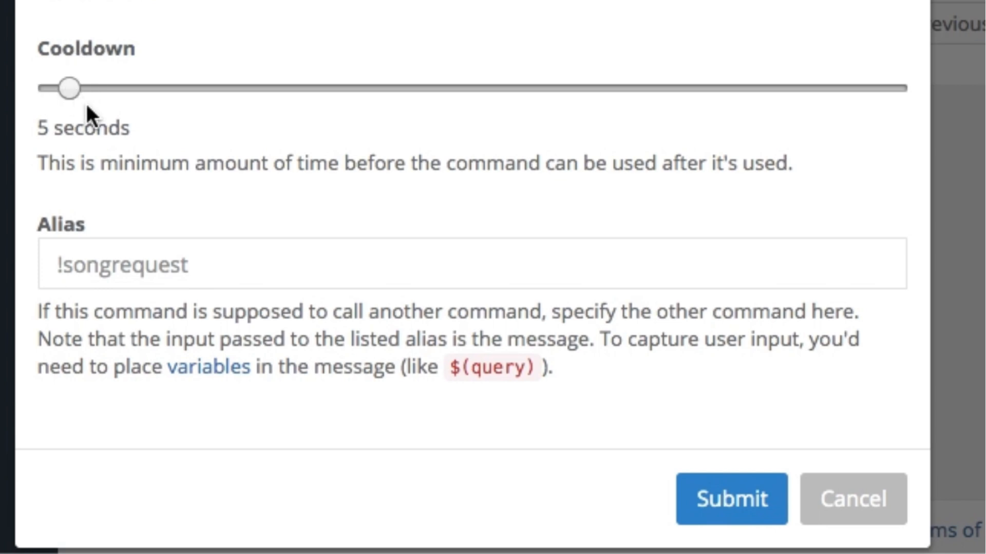
{"action": "mouse_move", "coordinate": [110, 129]}
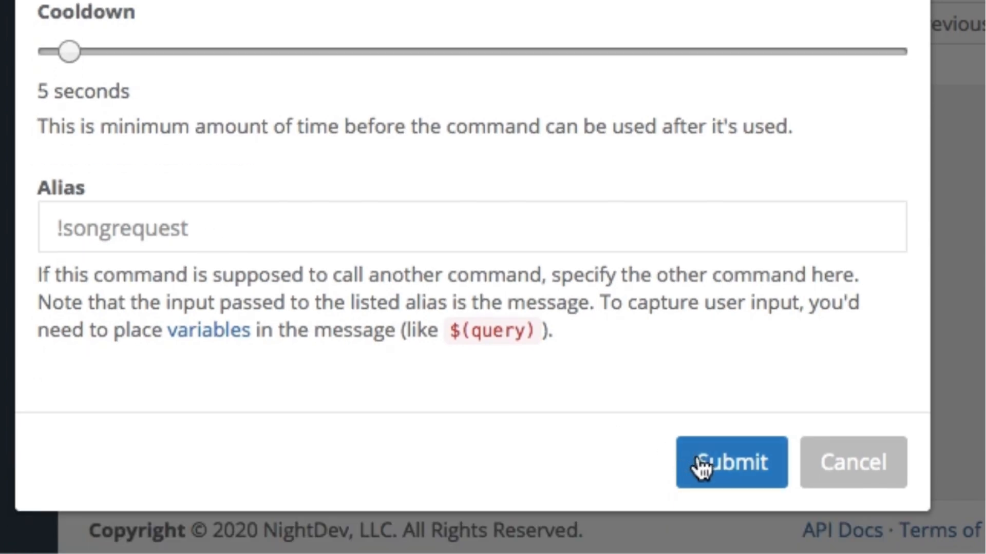
{"action": "mouse_move", "coordinate": [733, 468]}
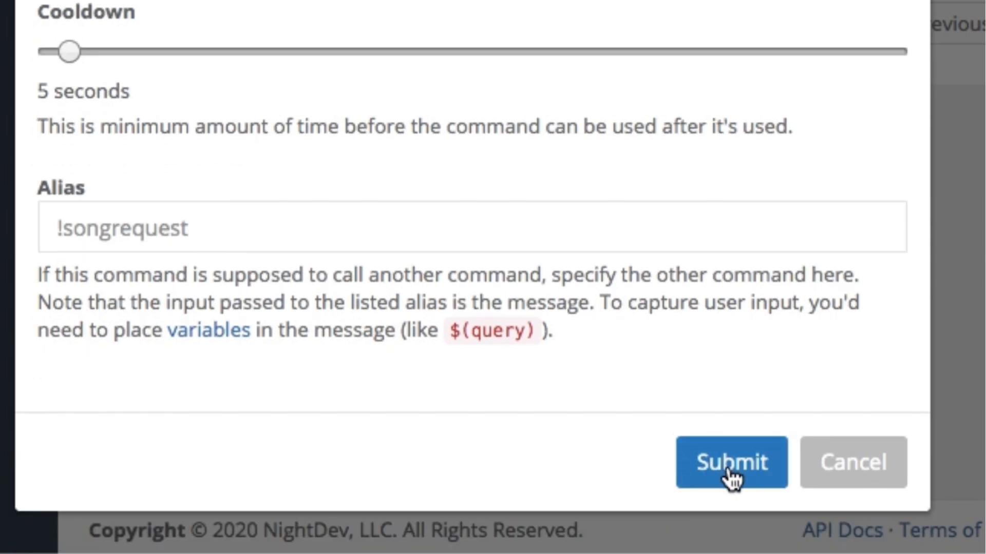
{"action": "left_click", "coordinate": [731, 462]}
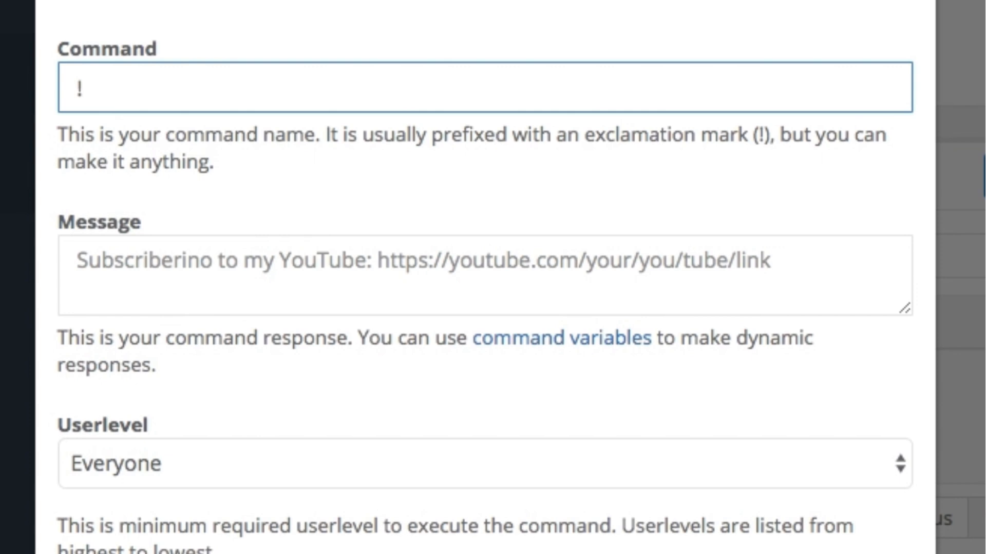
Step: Name the command !TAMSAK with the message 'THANKS $(USER) FOR TAMSAK!'
{"action": "type", "text": "TA"}
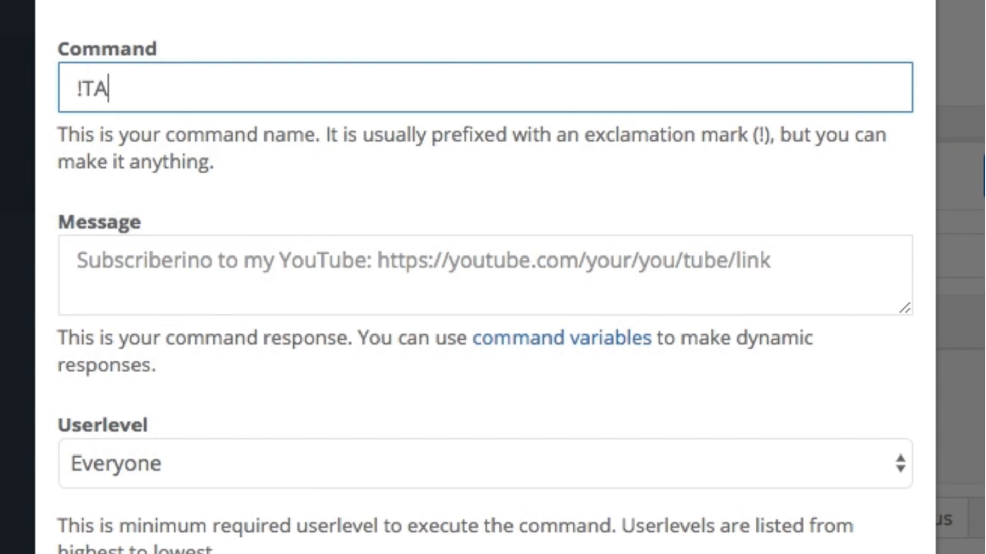
{"action": "type", "text": "MSAK"}
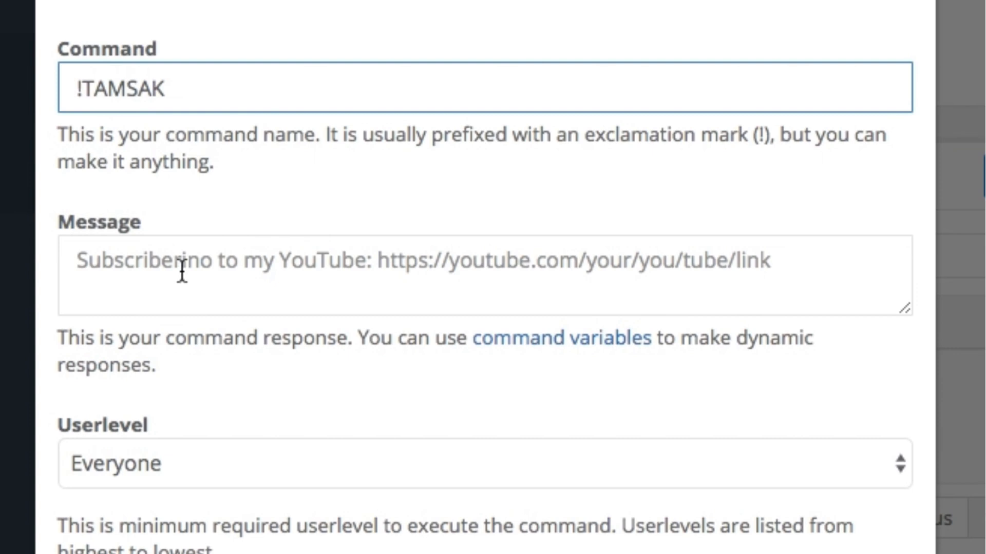
{"action": "scroll", "scroll_direction": "down", "scroll_amount": 3}
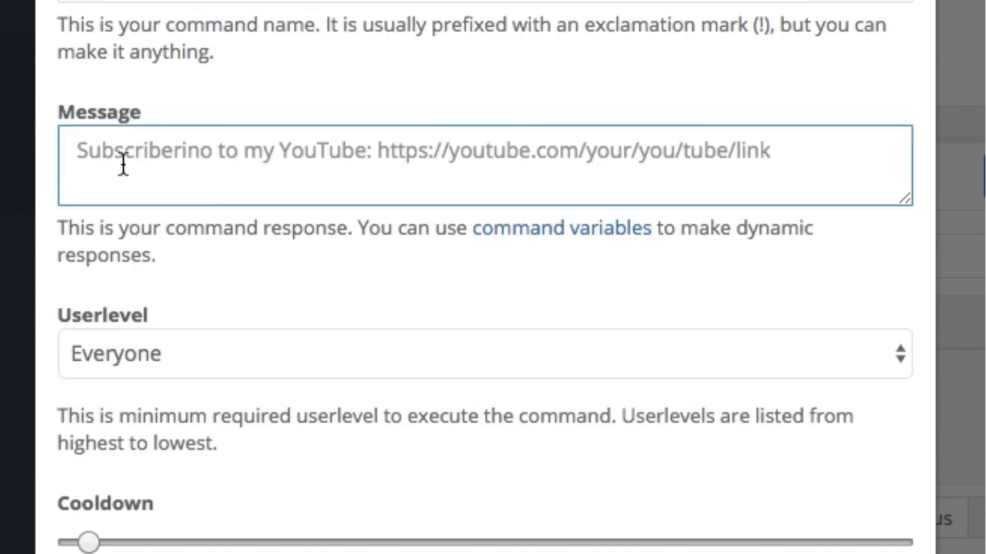
{"action": "type", "text": "THANKS"}
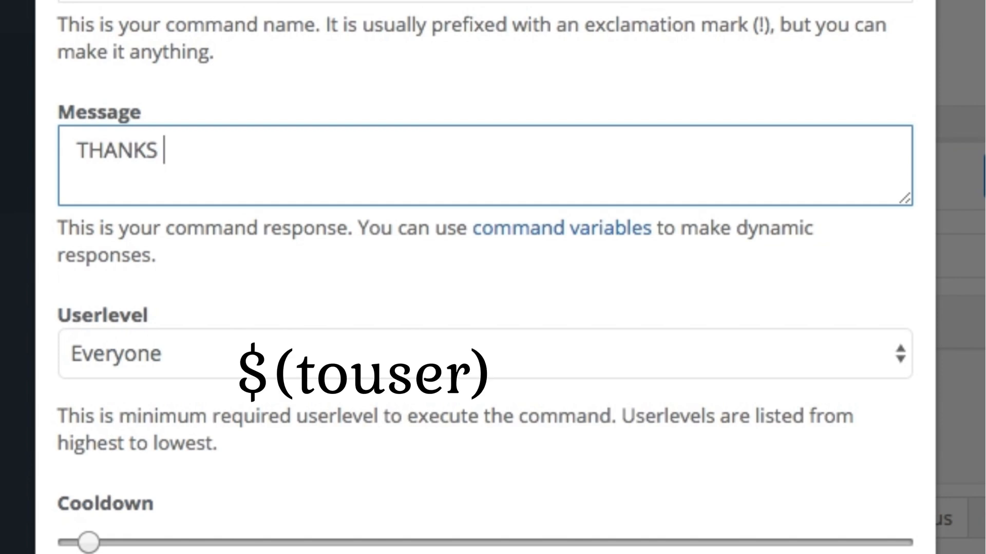
{"action": "type", "text": "$("}
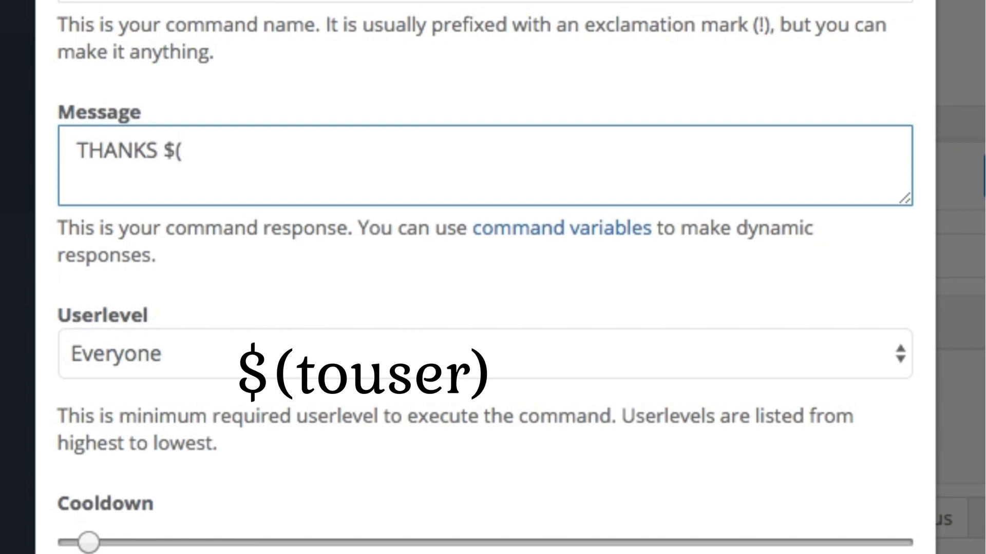
{"action": "type", "text": "USER)"}
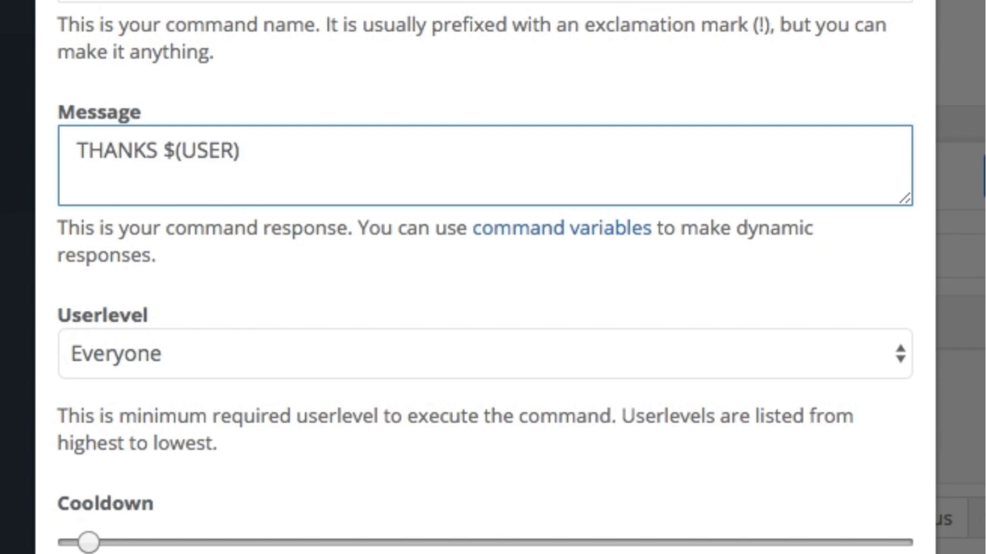
{"action": "type", "text": "FOR TA"}
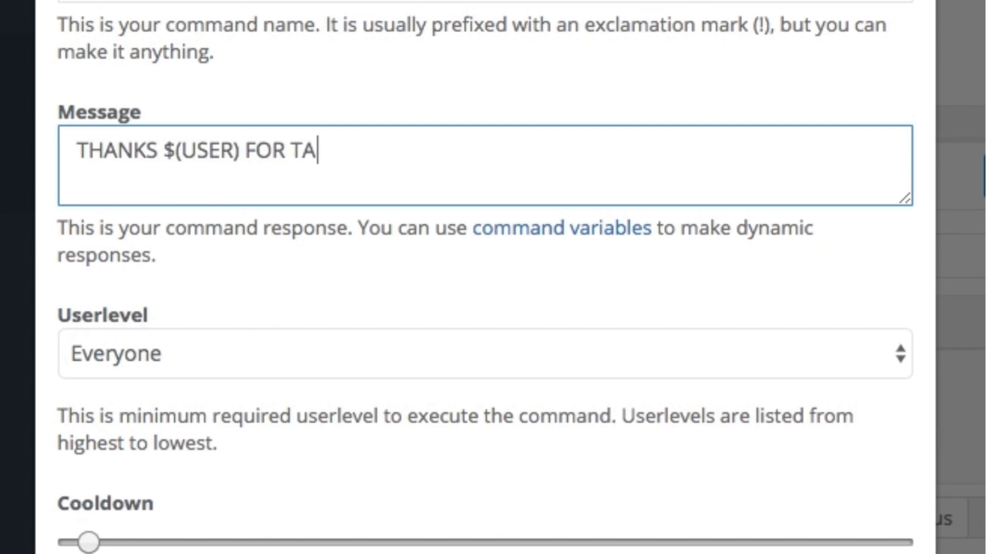
{"action": "type", "text": "MSAK!"}
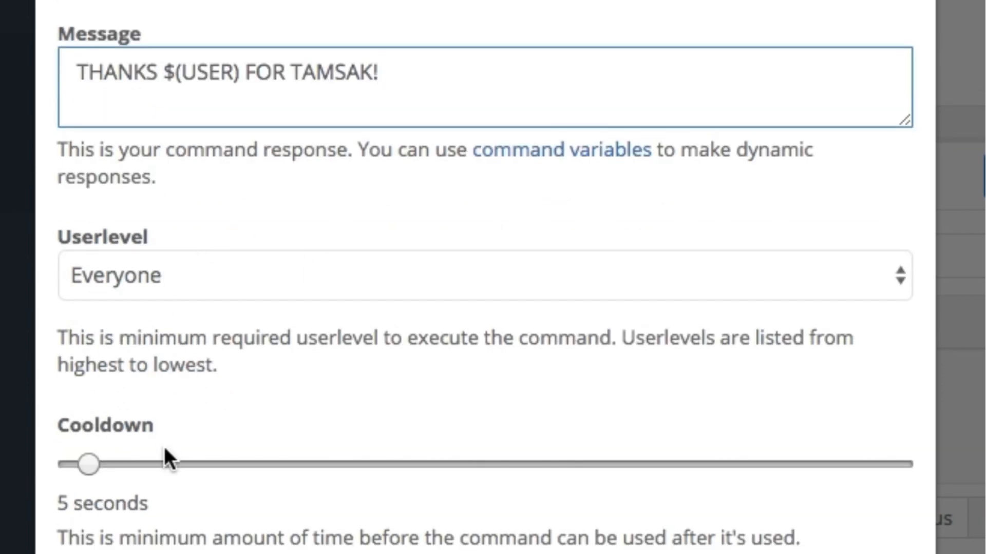
{"action": "mouse_move", "coordinate": [905, 349]}
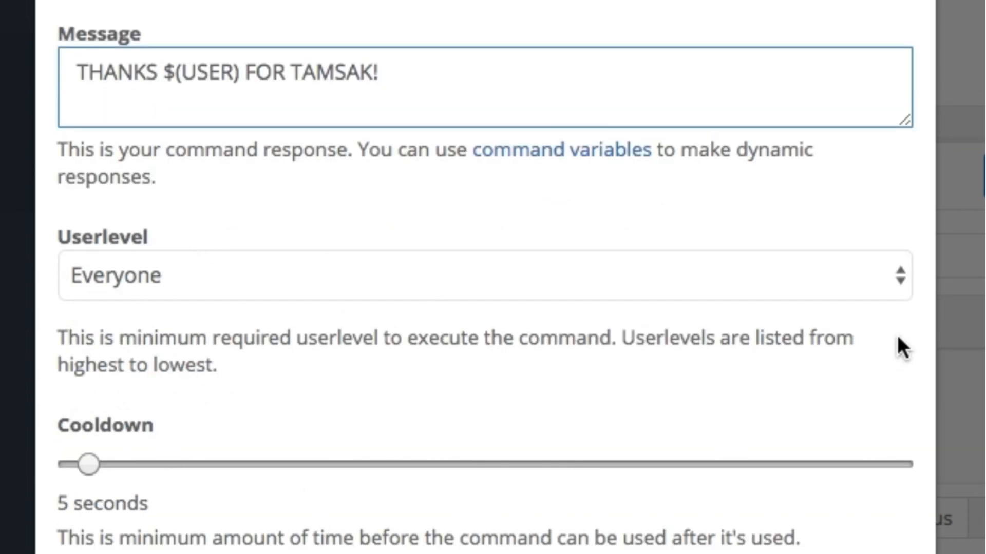
Step: Keep the userlevel at Everyone and submit the !tamsak command
{"action": "left_click", "coordinate": [478, 275]}
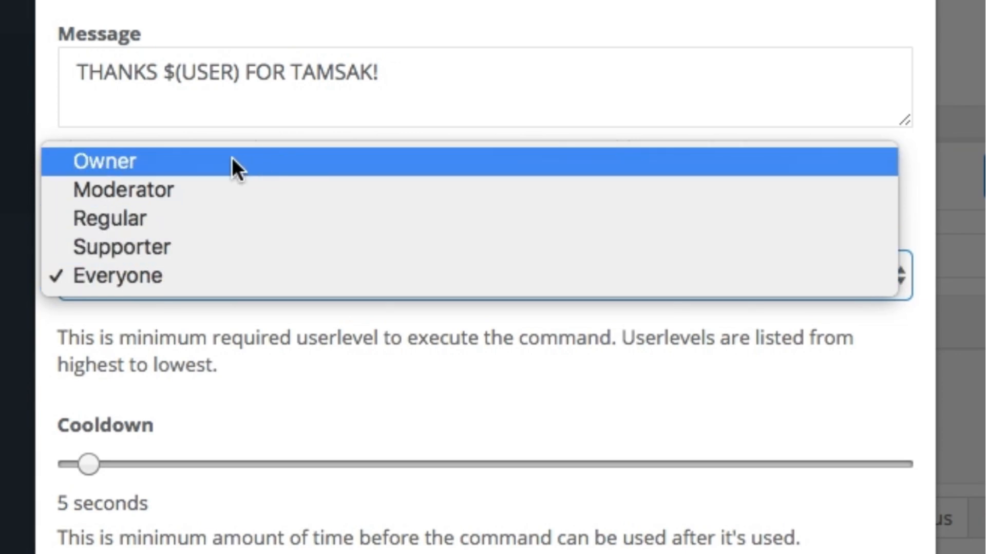
{"action": "mouse_move", "coordinate": [201, 190]}
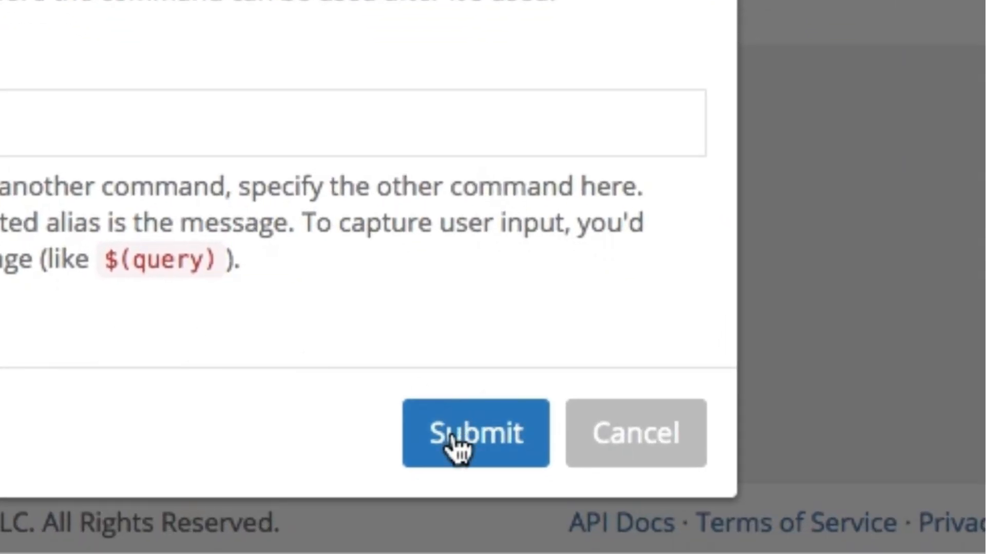
{"action": "left_click", "coordinate": [474, 434]}
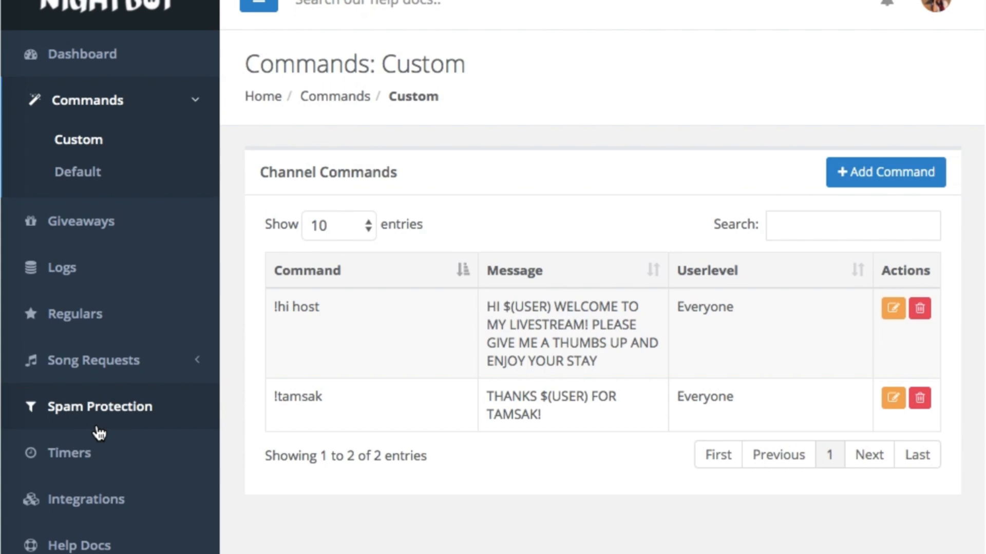
Step: Open Spam Protection and review the Blacklist, Caps, Emotes, Links, Symbols and Repetitions filters
{"action": "left_click", "coordinate": [99, 406]}
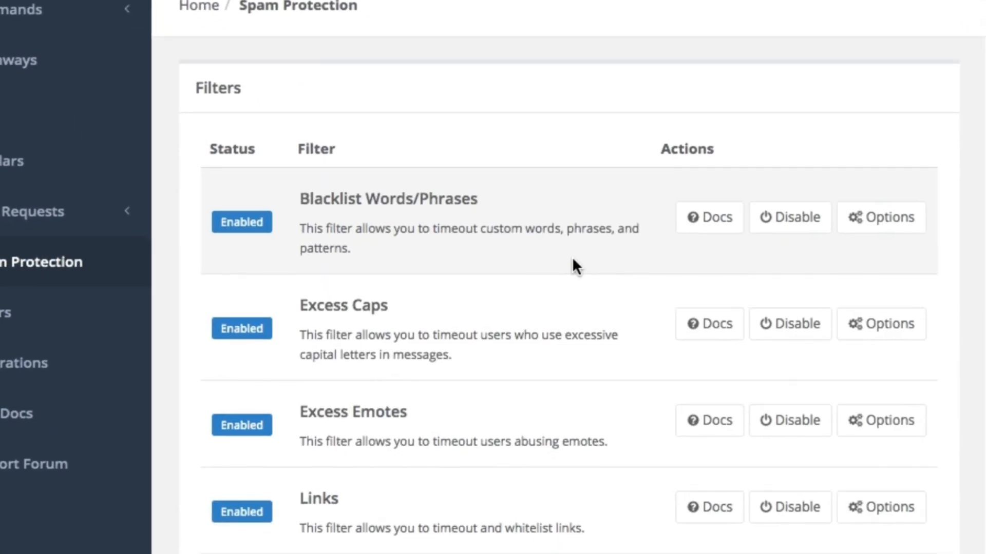
{"action": "scroll", "scroll_direction": "down", "scroll_amount": 3}
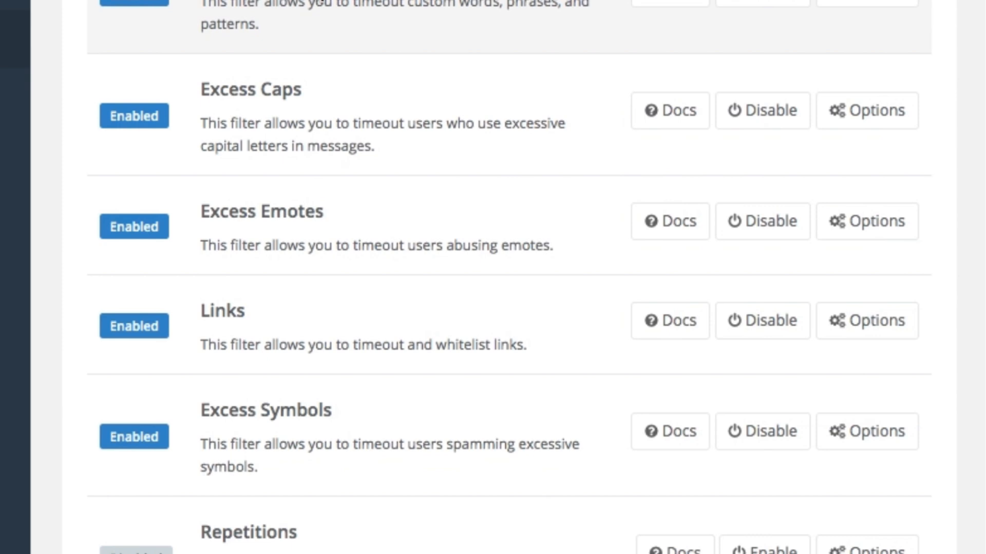
{"action": "mouse_move", "coordinate": [316, 149]}
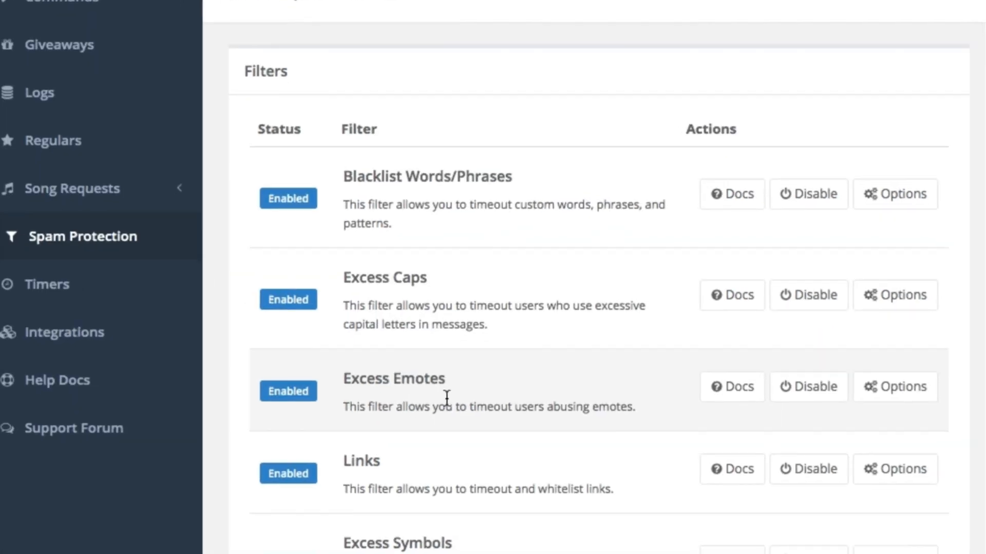
{"action": "scroll", "scroll_direction": "down", "scroll_amount": 3}
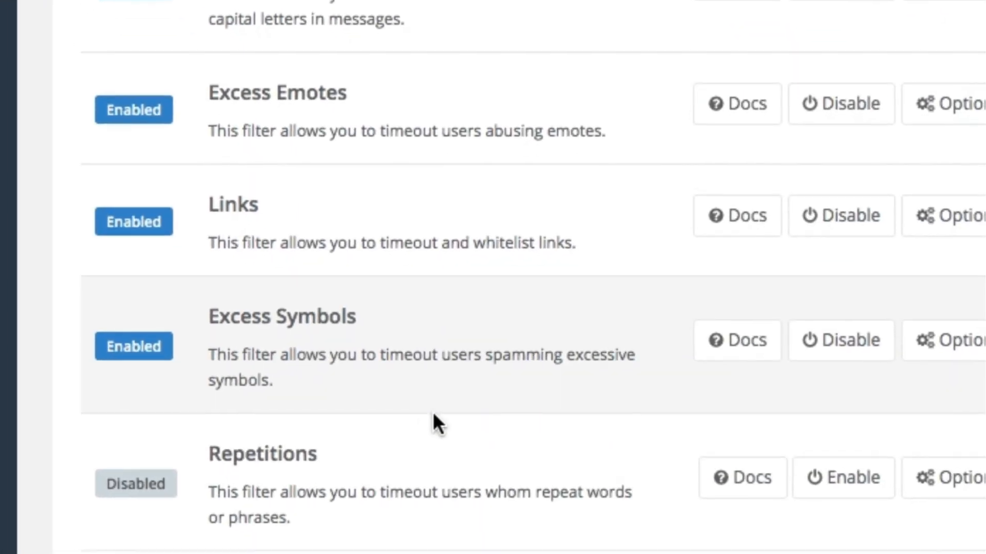
{"action": "scroll", "scroll_direction": "down", "scroll_amount": 3}
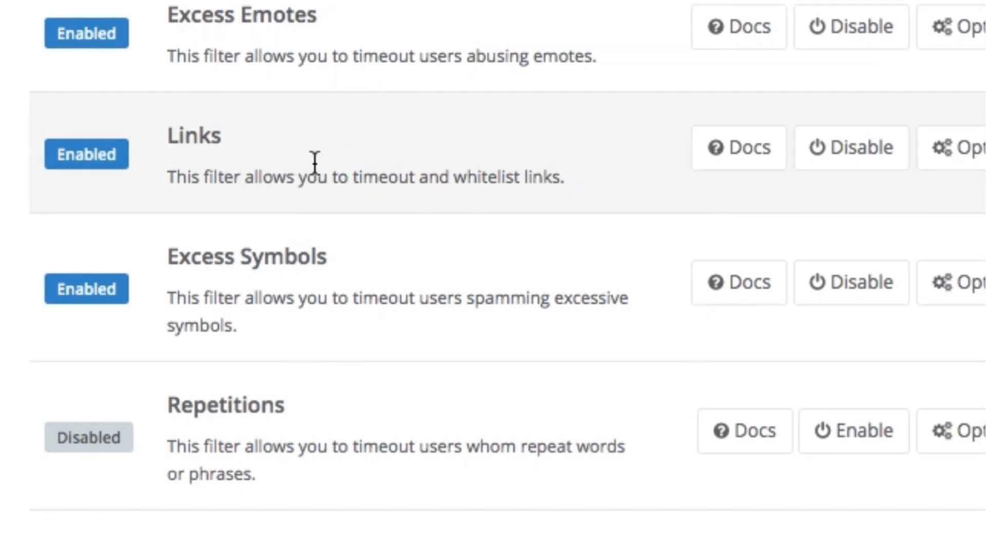
{"action": "scroll", "scroll_direction": "down", "scroll_amount": 3}
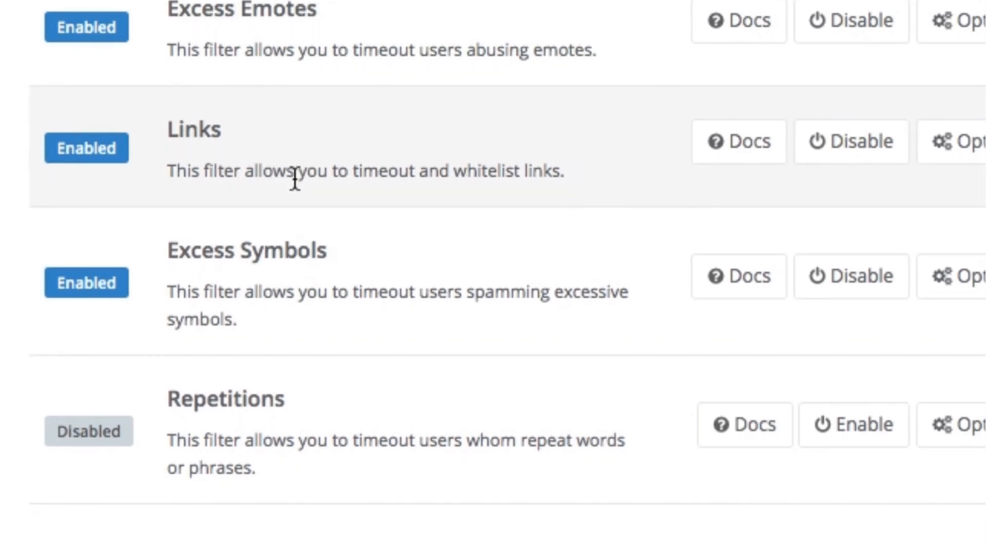
{"action": "scroll", "scroll_direction": "down", "scroll_amount": 3}
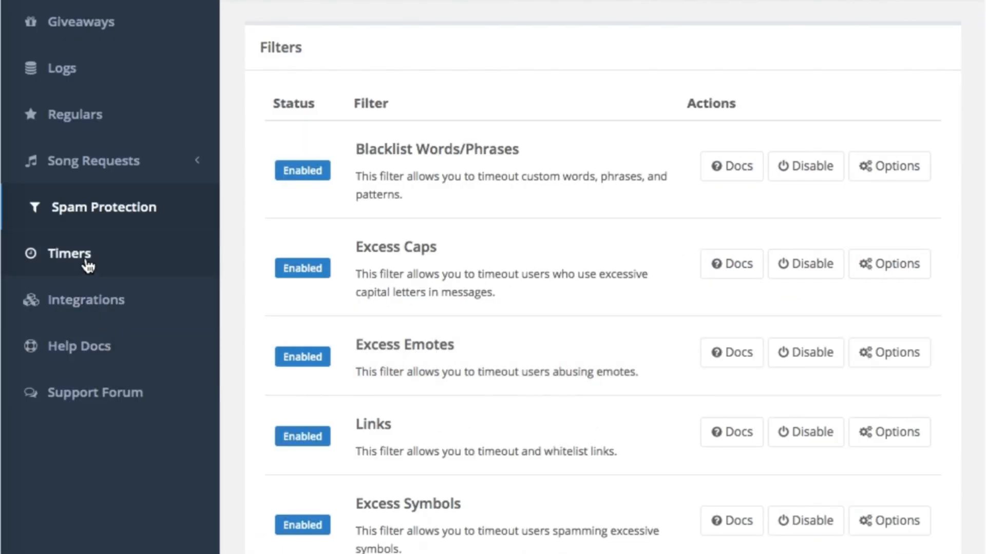
Step: On the Timers page, start a new timer named WELCOME
{"action": "left_click", "coordinate": [69, 253]}
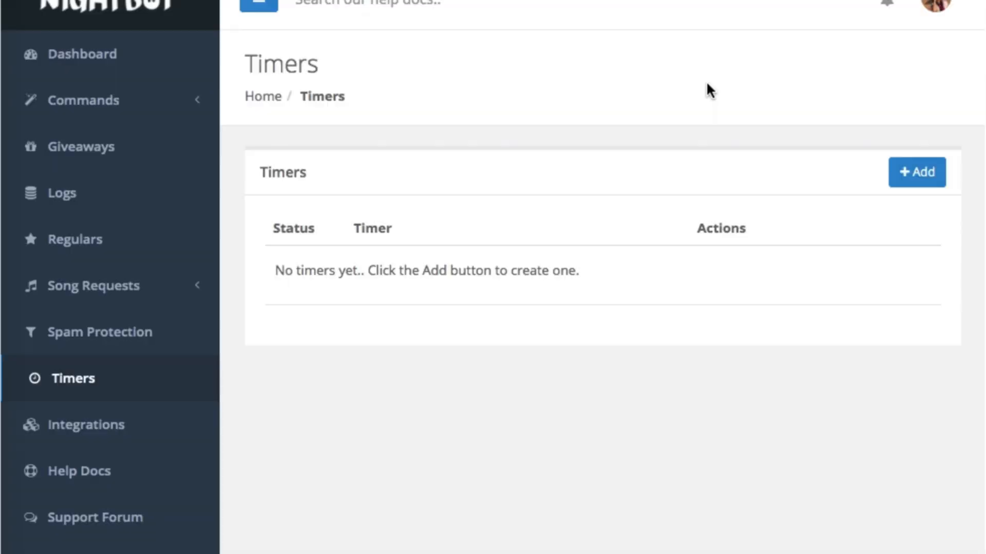
{"action": "left_click", "coordinate": [916, 172]}
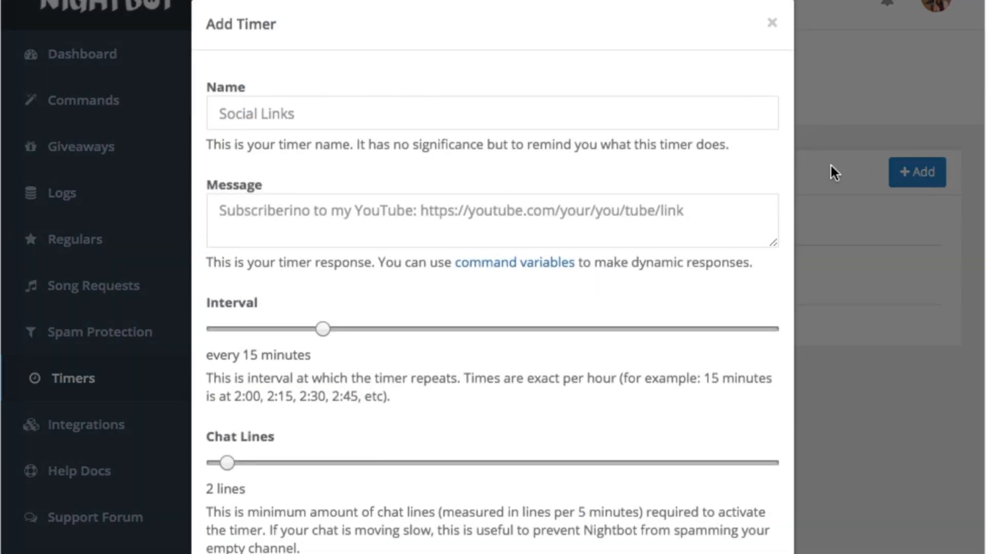
{"action": "left_click", "coordinate": [493, 112]}
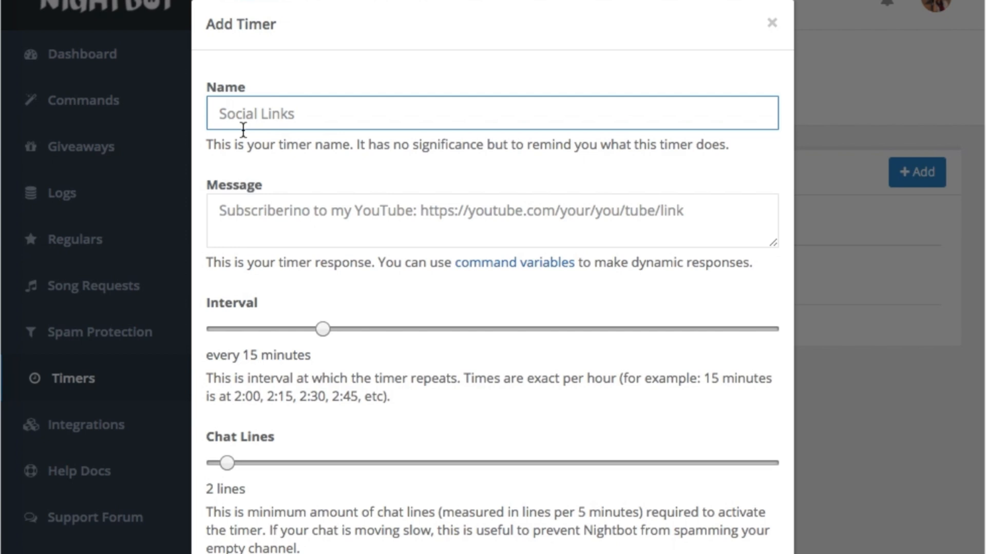
{"action": "type", "text": "W"}
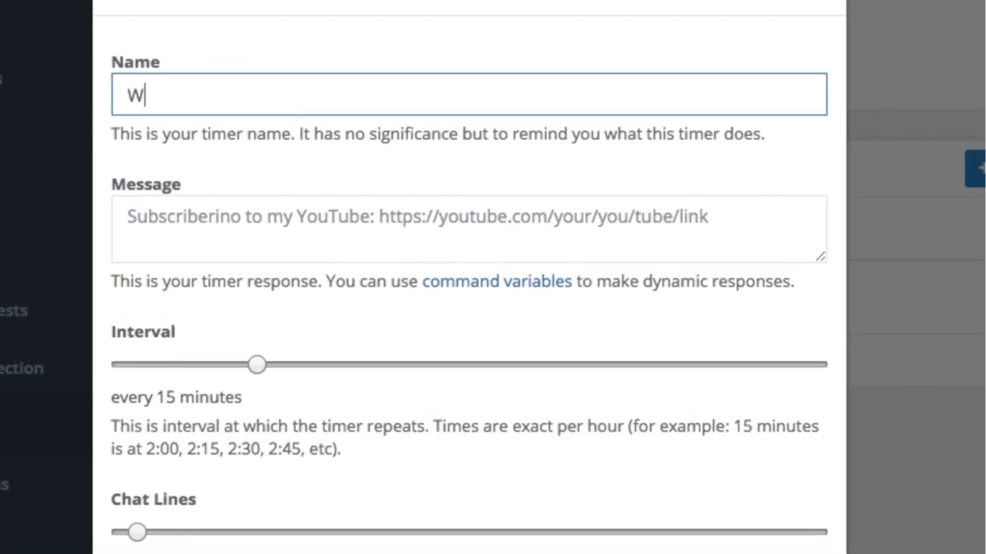
{"action": "type", "text": "ELCOME"}
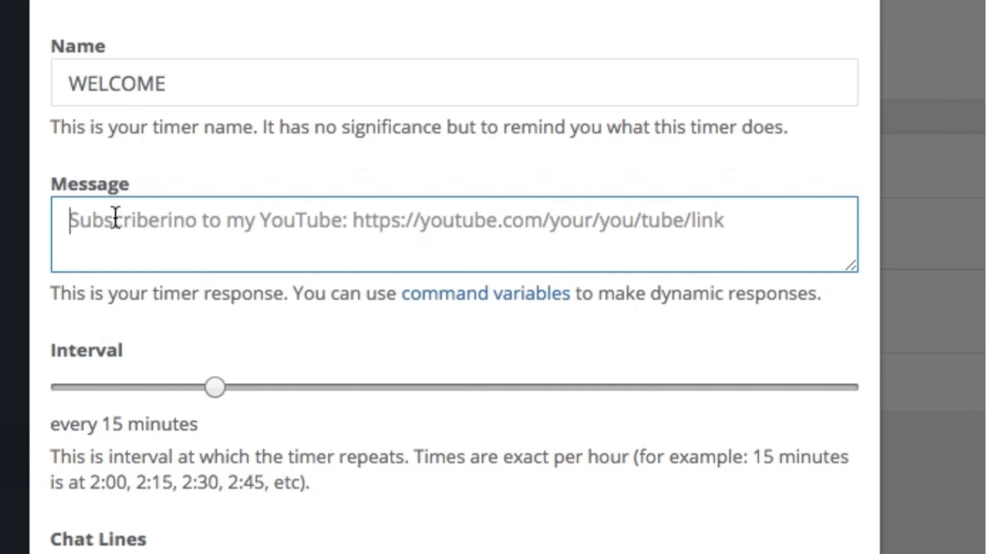
Step: Enter the timer message 'WELDY LIVESTREAMS AND THANKS FOR COMING!'
{"action": "type", "text": "WELD"}
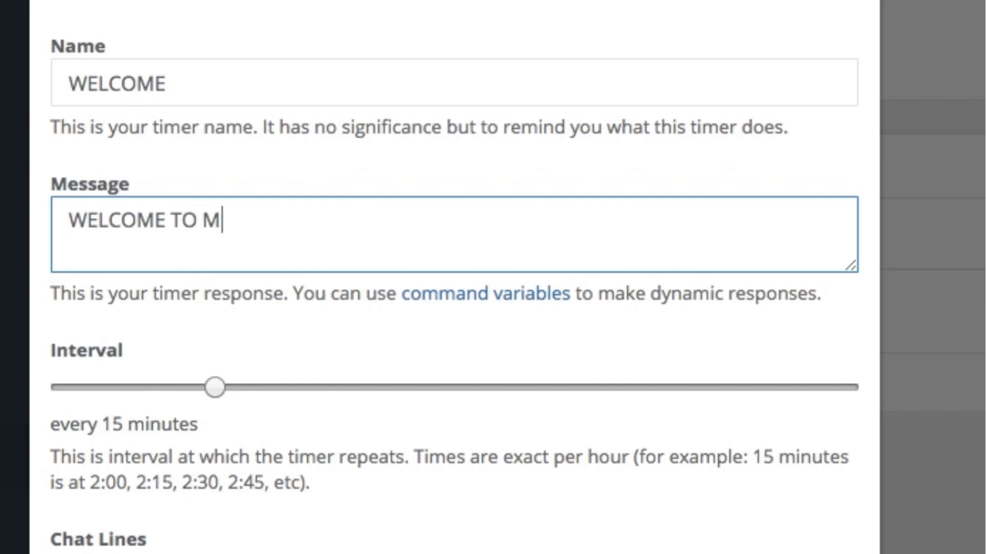
{"action": "type", "text": "Y LIVEST"}
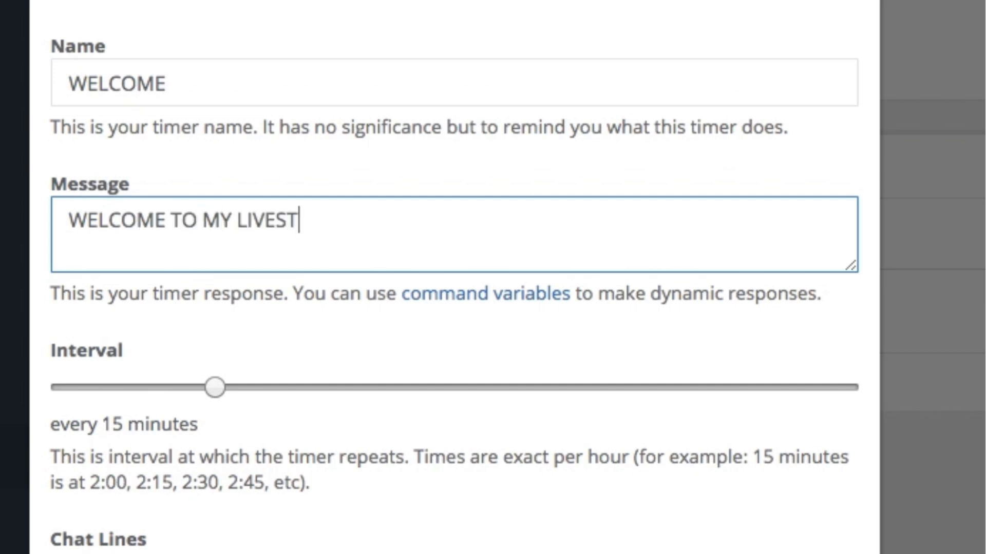
{"action": "type", "text": "REAMS A"}
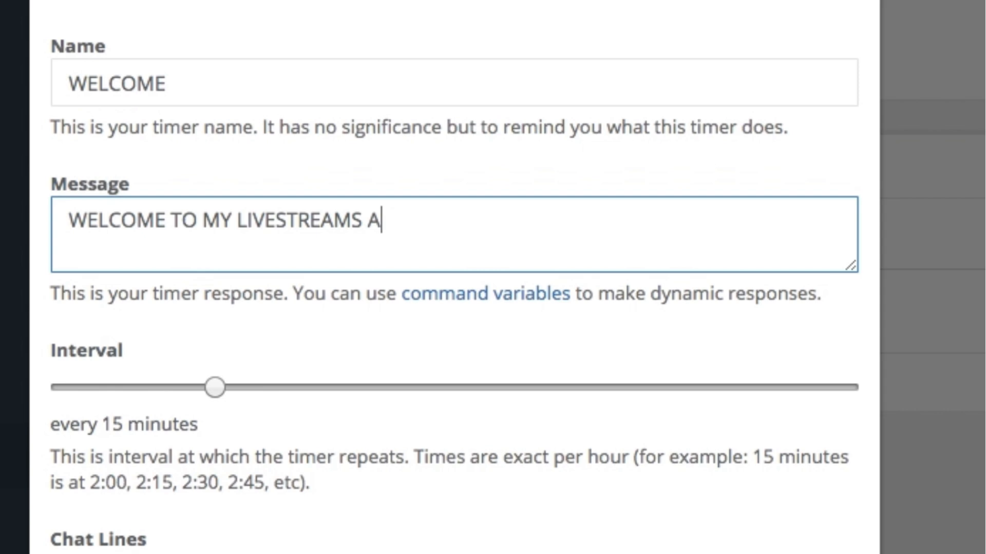
{"action": "type", "text": "ND THANKS"}
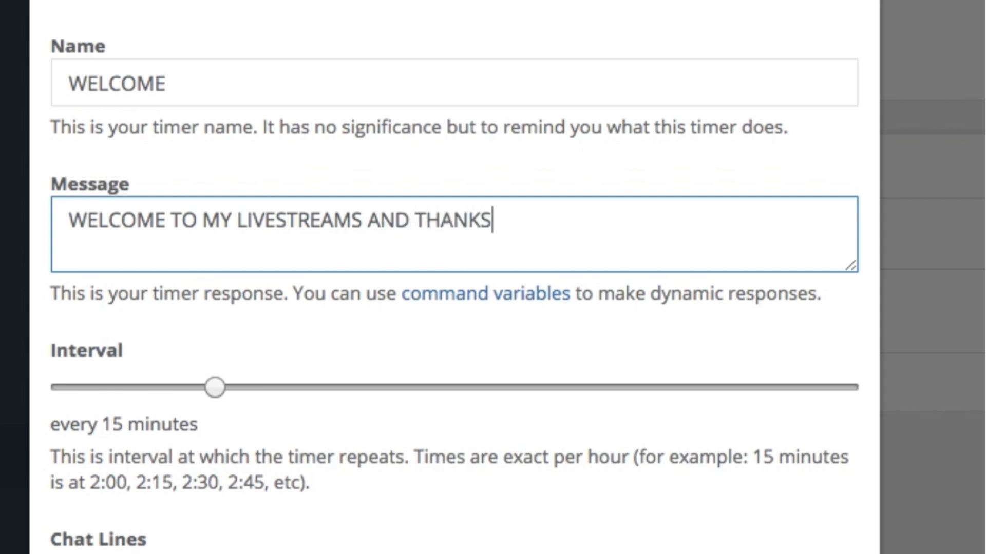
{"action": "type", "text": "FOR COM"}
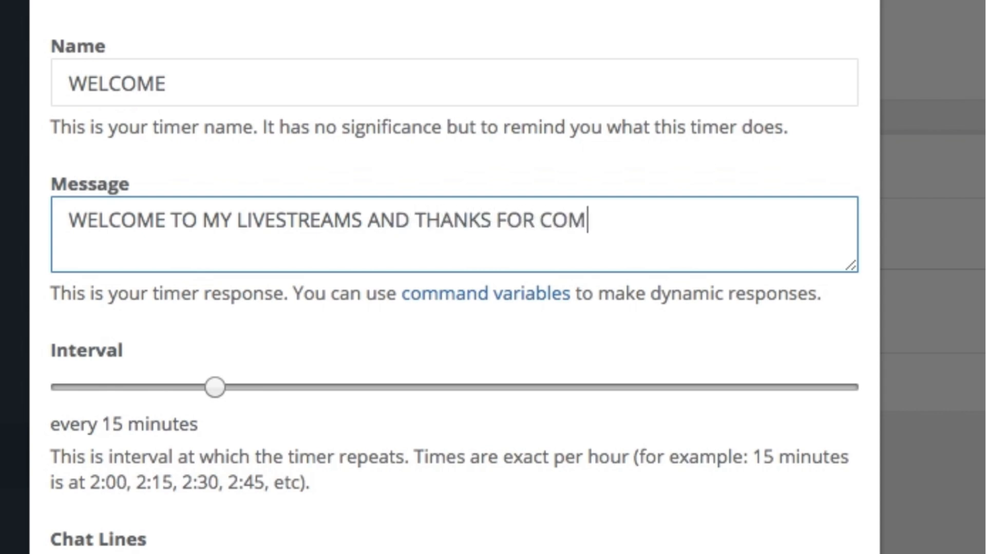
{"action": "type", "text": "ING!"}
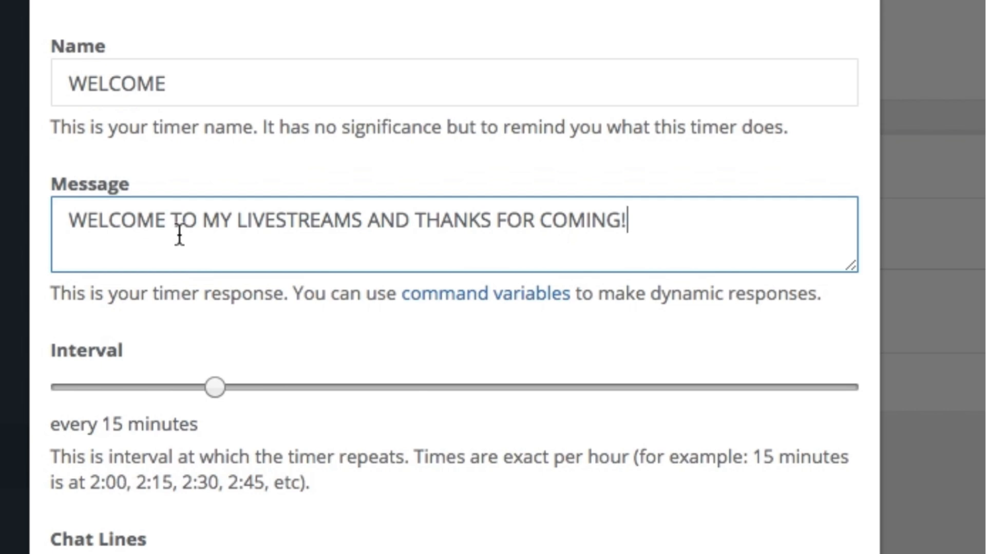
Step: Set the WELCOME timer to repeat every 5 minutes
{"action": "left_click_drag", "start_coordinate": [215, 386], "coordinate": [120, 387]}
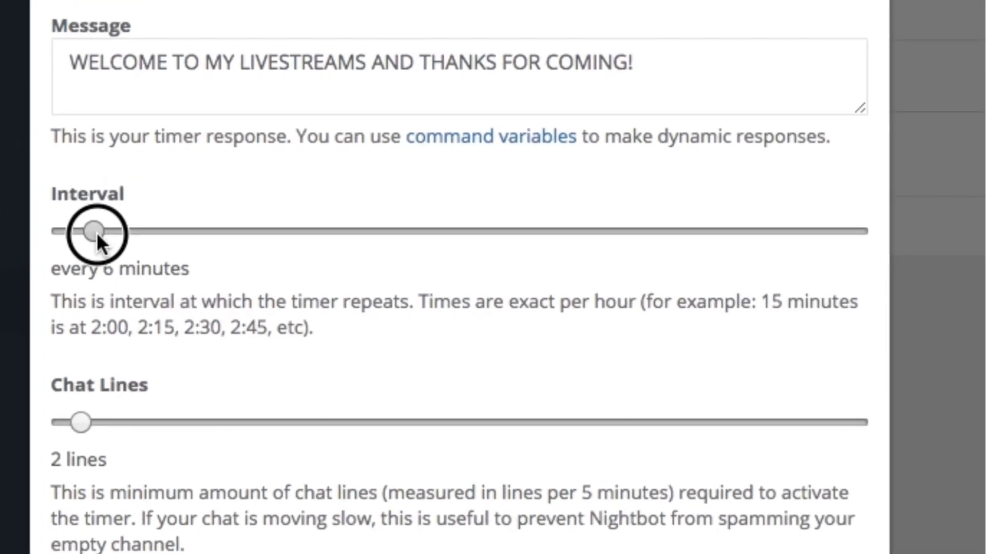
{"action": "left_click_drag", "start_coordinate": [95, 233], "coordinate": [75, 232]}
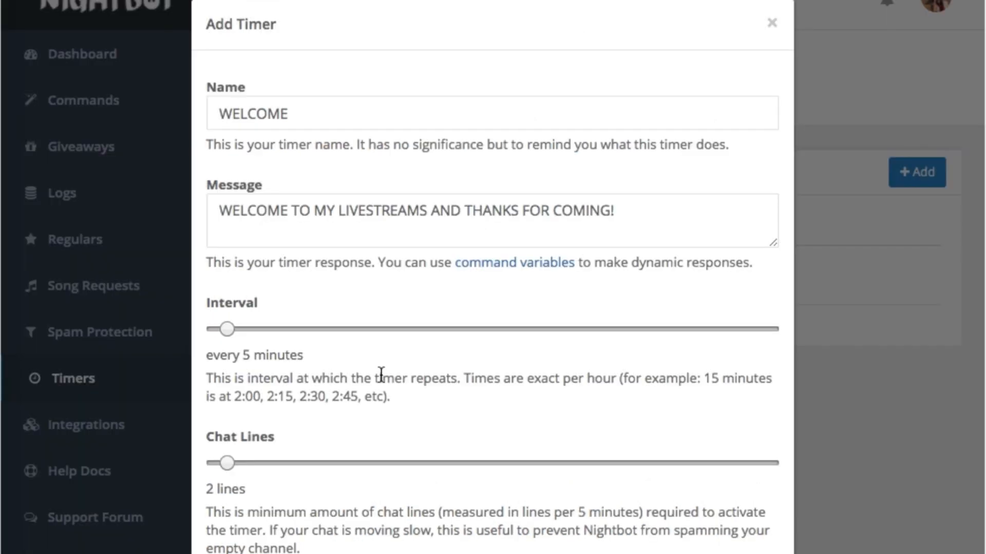
{"action": "scroll", "scroll_direction": "down", "scroll_amount": 3}
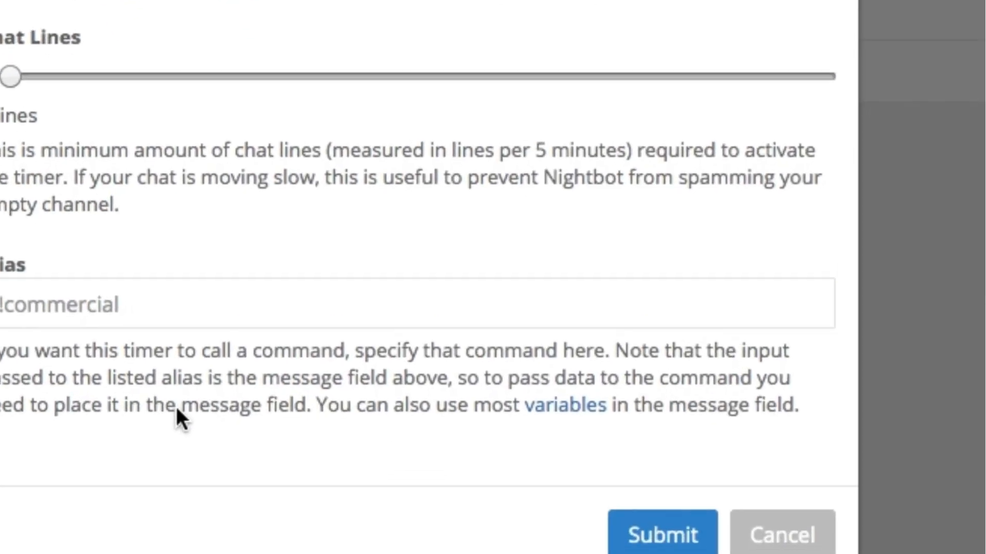
{"action": "scroll", "scroll_direction": "down", "scroll_amount": 3}
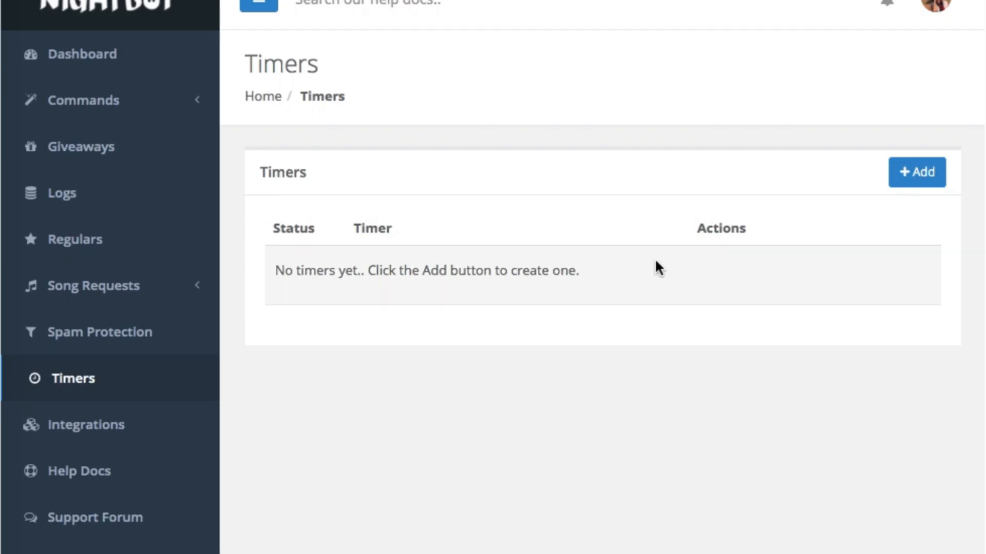
{"action": "mouse_move", "coordinate": [878, 268]}
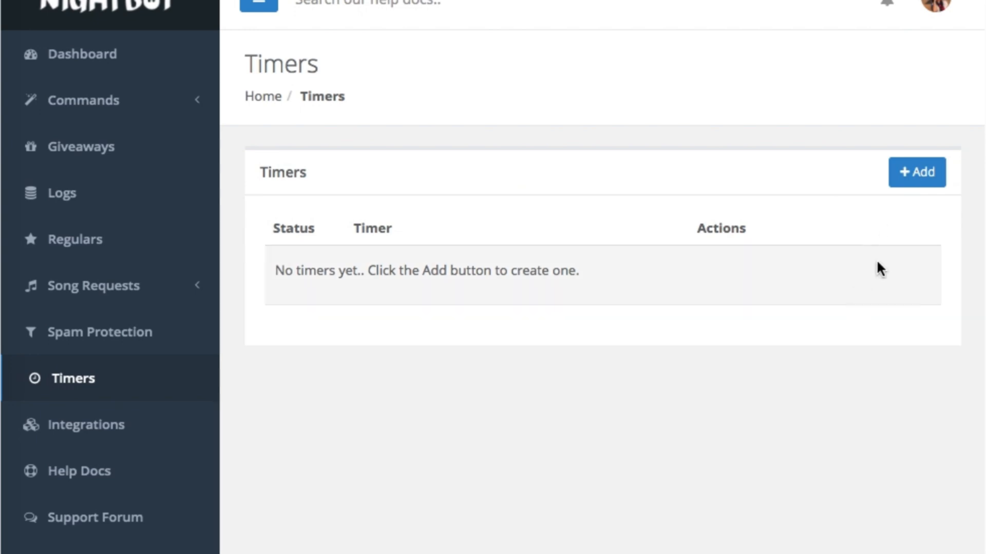
Step: Start another new timer and name it LIKE
{"action": "left_click", "coordinate": [916, 172]}
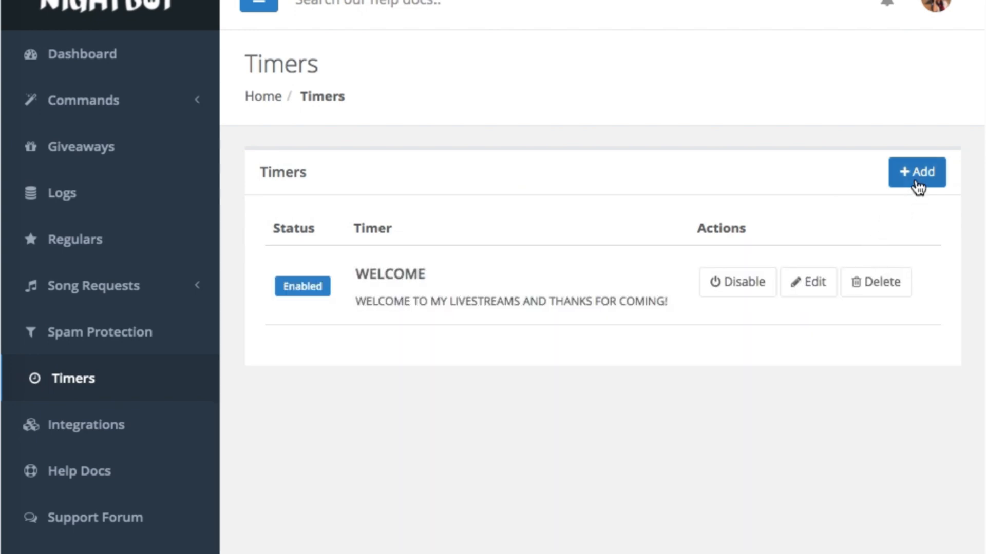
{"action": "left_click", "coordinate": [916, 172]}
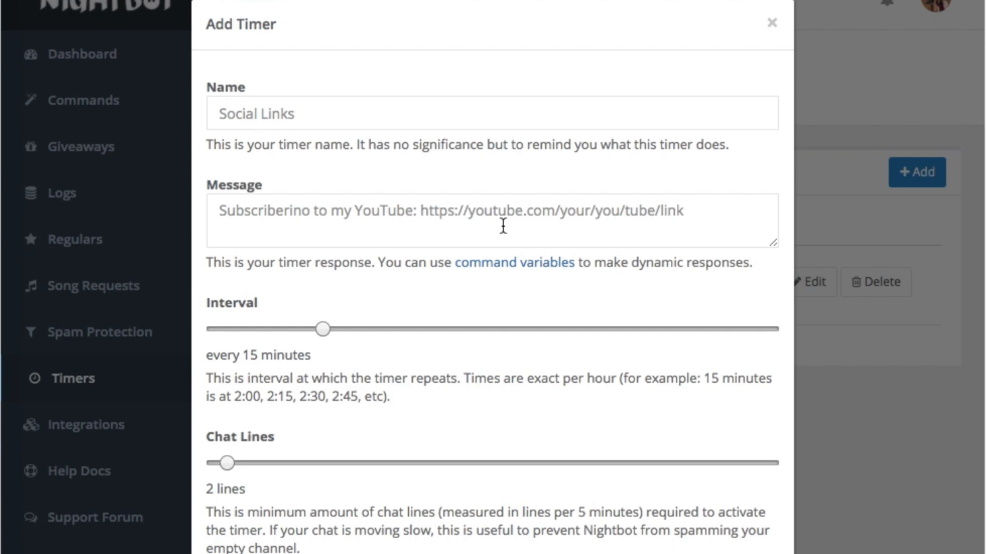
{"action": "type", "text": "LIKE"}
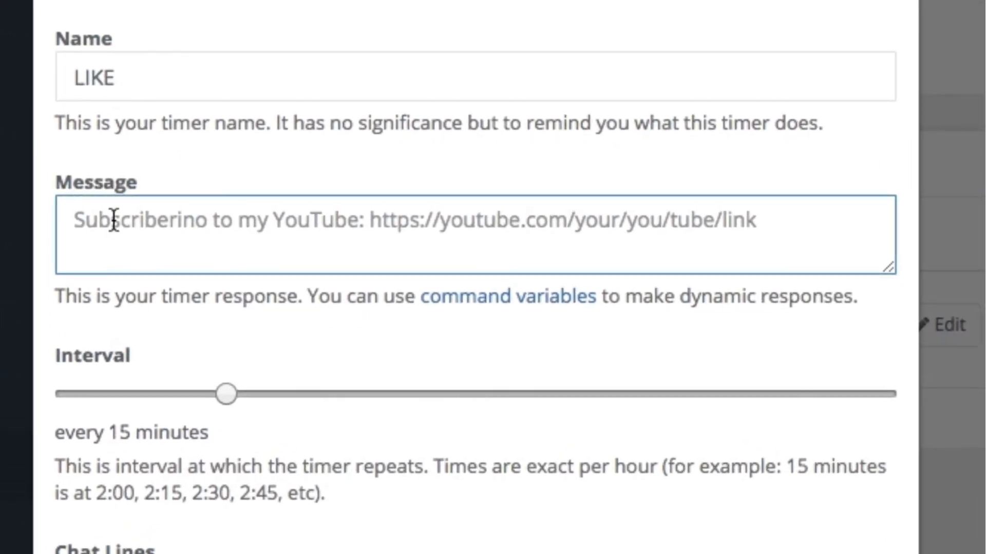
Step: Enter the message 'PLEASE DONT FORGET TO TAMSAK TO OUR HOST!!' with a 10-minute interval
{"action": "type", "text": "PLEASE"}
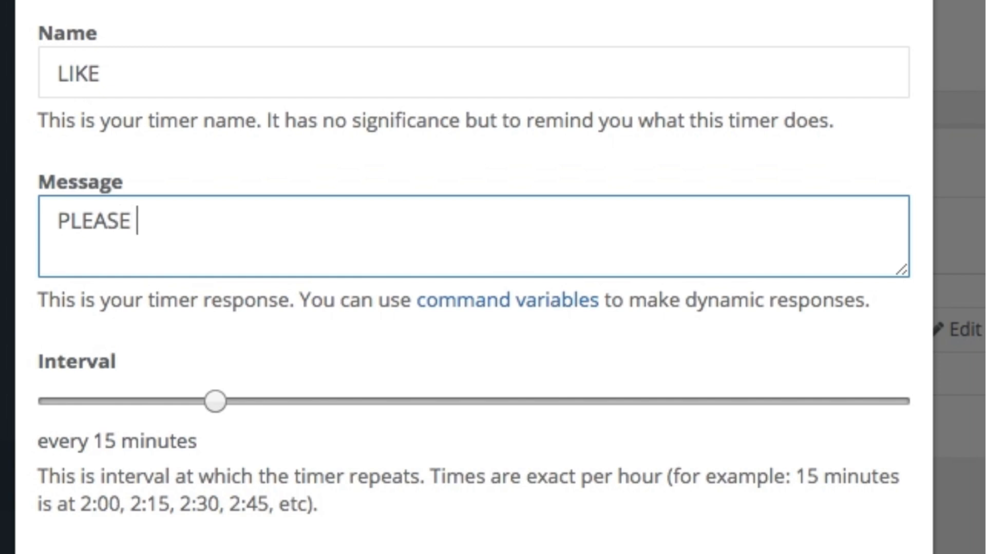
{"action": "type", "text": "DONT FOR"}
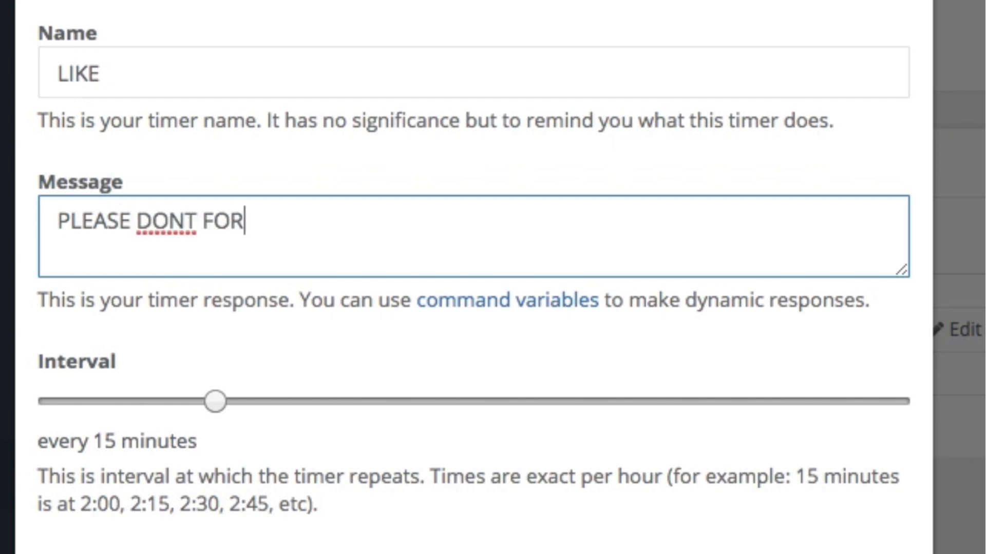
{"action": "type", "text": "E"}
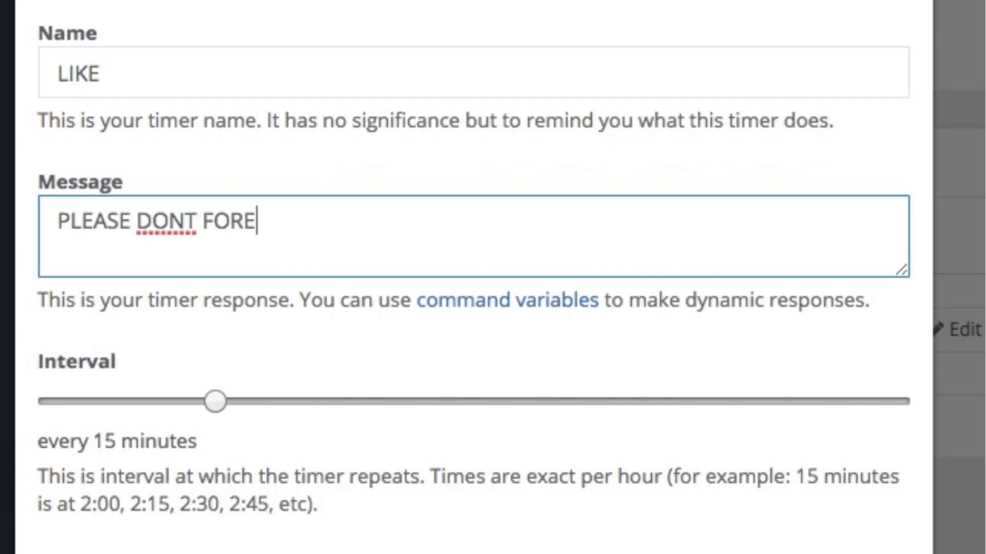
{"action": "type", "text": "GET TO"}
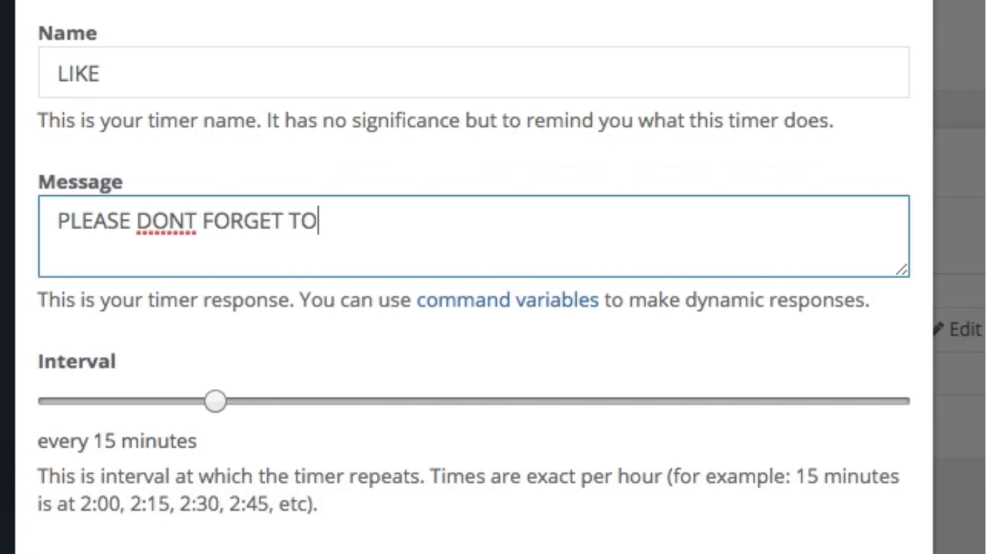
{"action": "type", "text": "TAMSAK T"}
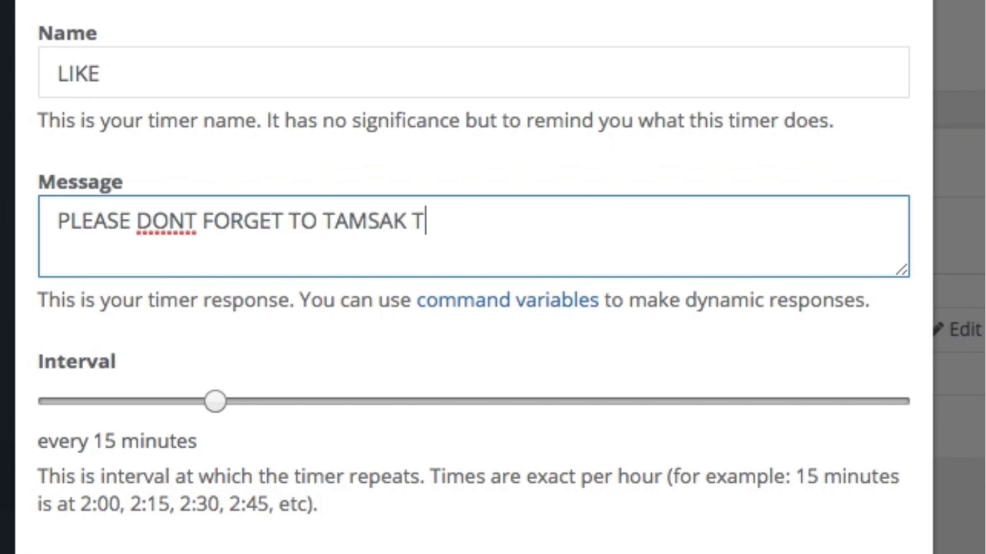
{"action": "type", "text": "O OU"}
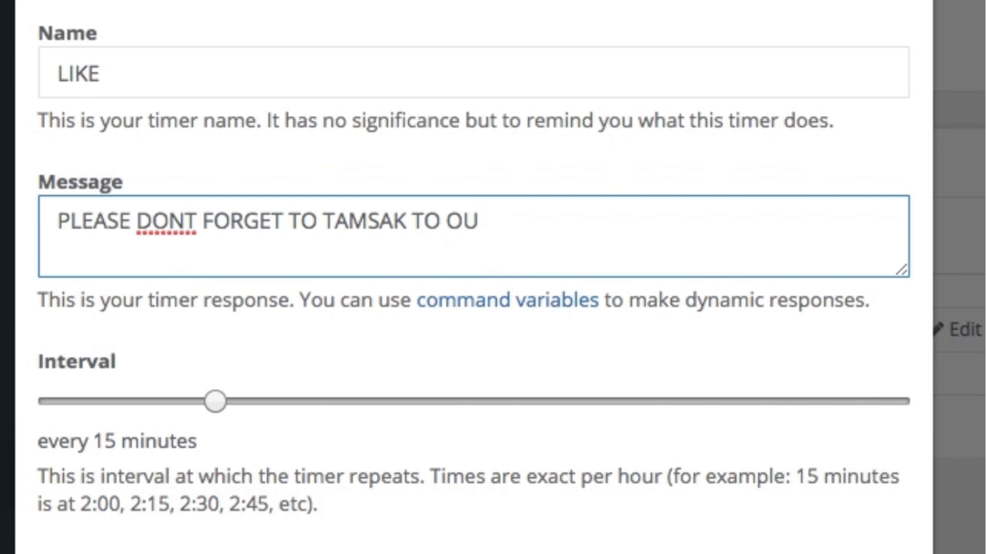
{"action": "type", "text": "R HOST"}
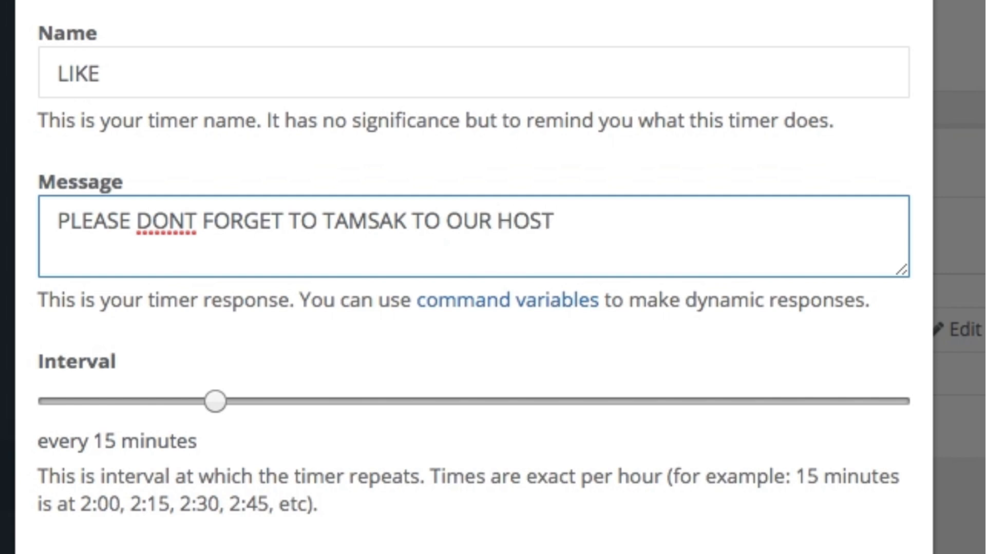
{"action": "type", "text": "!!"}
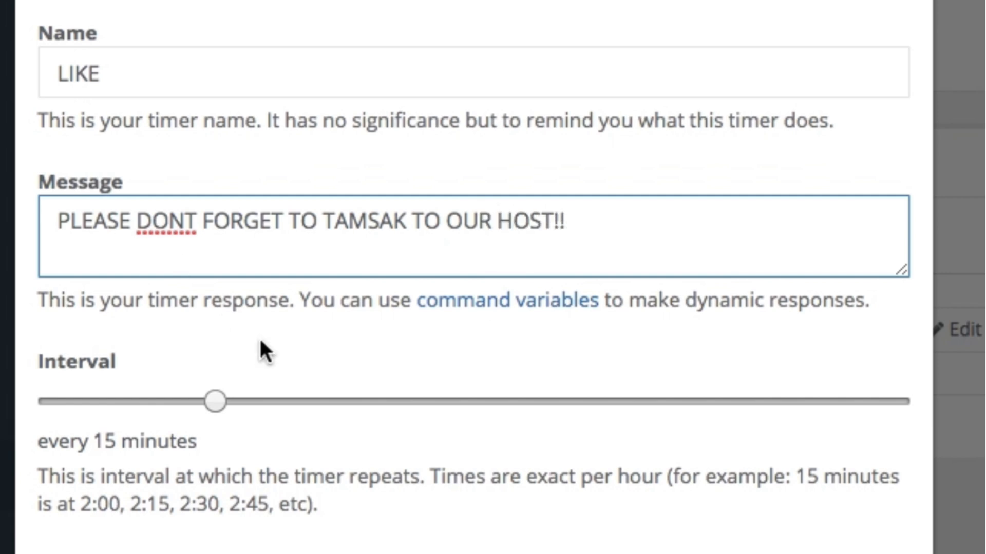
{"action": "left_click_drag", "start_coordinate": [216, 401], "coordinate": [274, 157]}
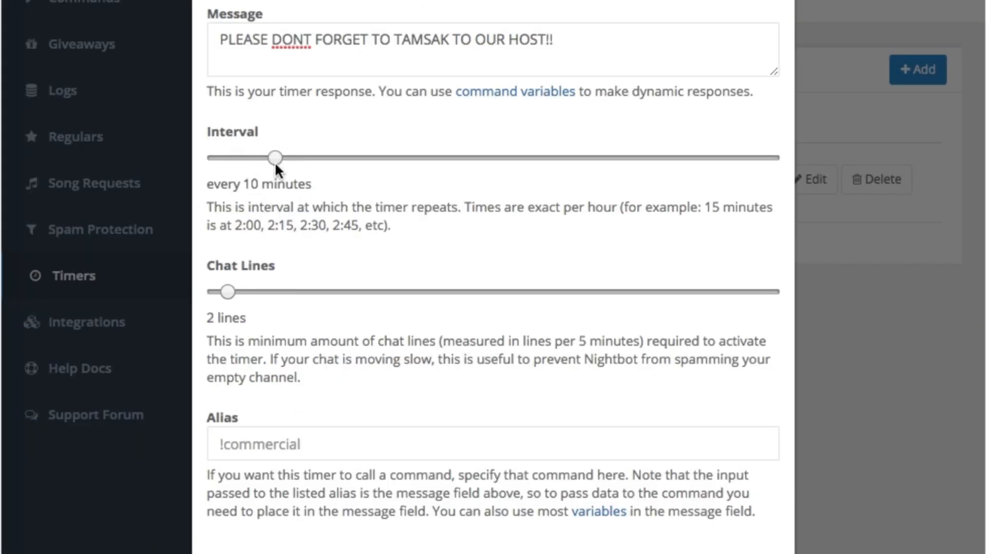
Step: Submit the LIKE timer and go to the Nightbot main dashboard
{"action": "scroll", "scroll_direction": "down", "scroll_amount": 3}
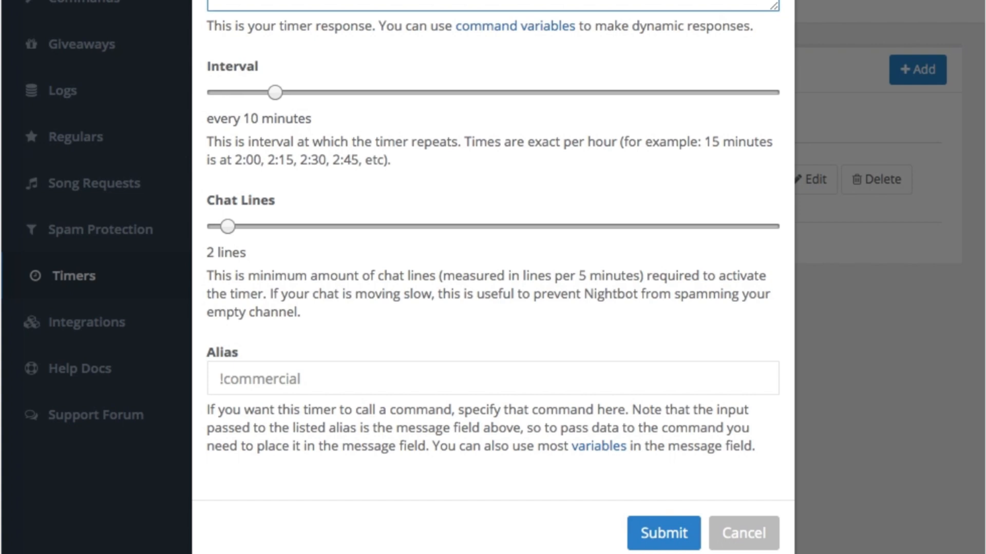
{"action": "scroll", "scroll_direction": "down", "scroll_amount": 3}
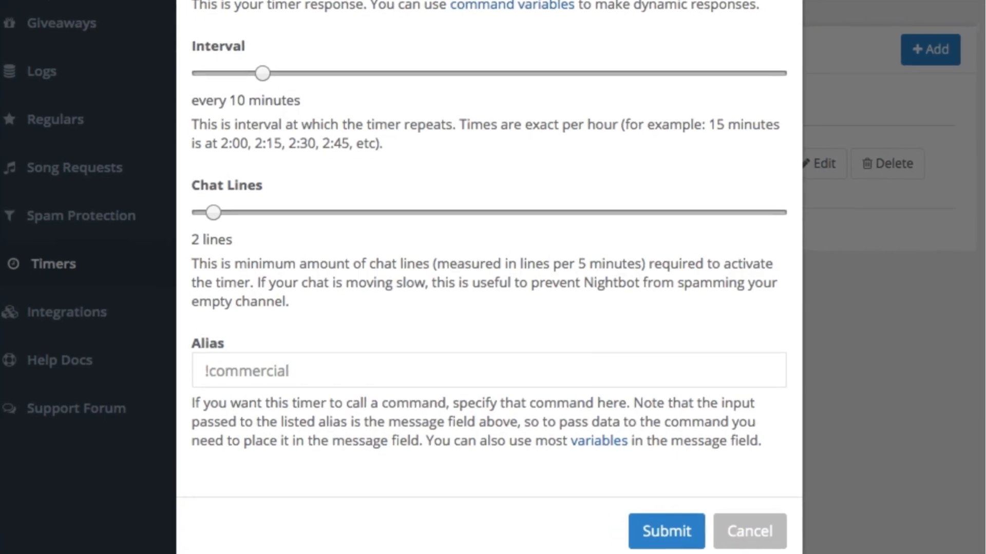
{"action": "scroll", "scroll_direction": "down", "scroll_amount": 3}
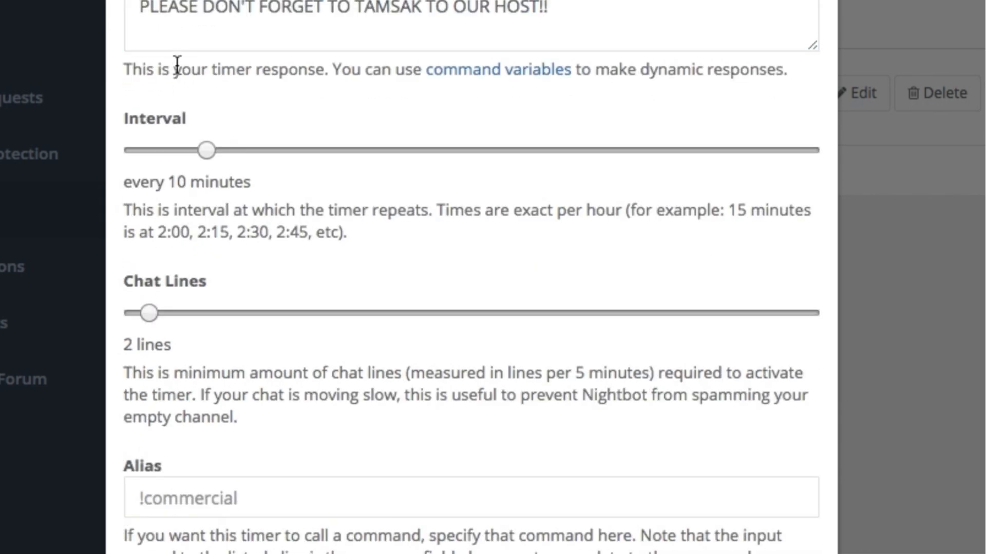
{"action": "scroll", "scroll_direction": "down", "scroll_amount": 3}
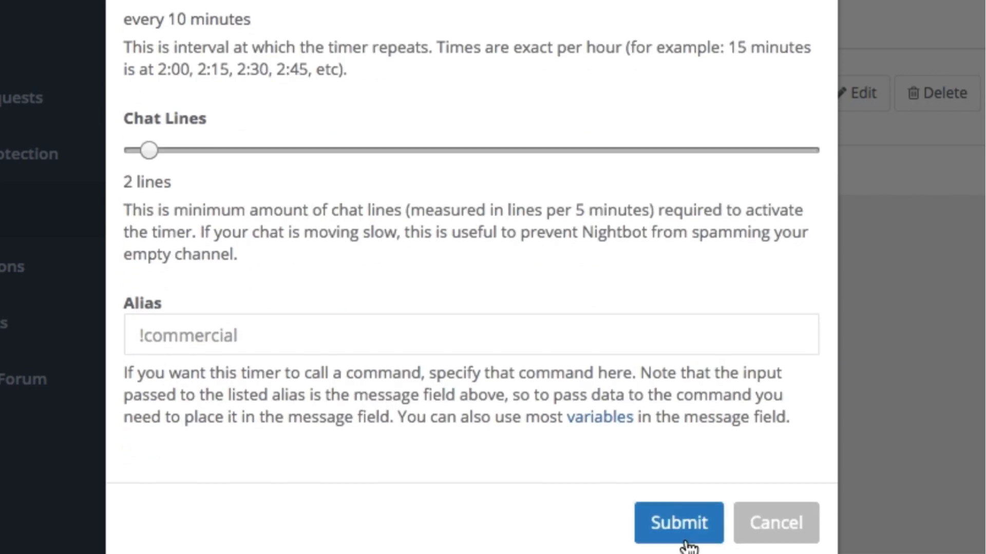
{"action": "left_click", "coordinate": [678, 523]}
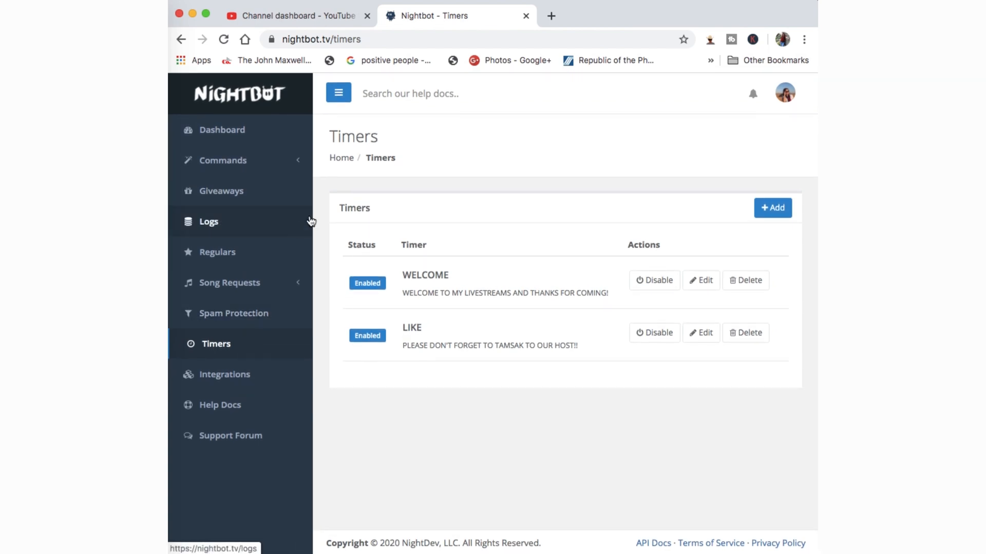
{"action": "mouse_move", "coordinate": [555, 133]}
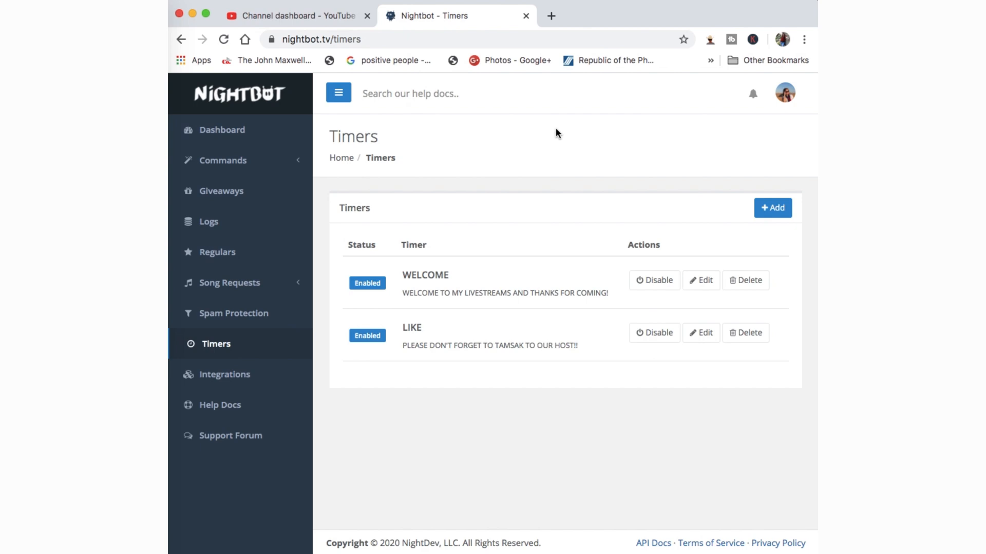
{"action": "left_click", "coordinate": [224, 130]}
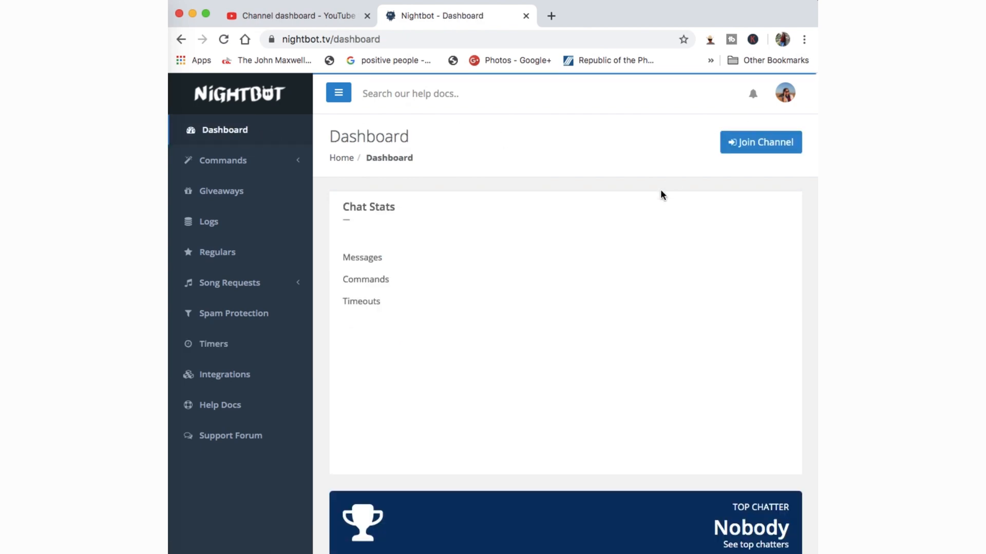
{"action": "mouse_move", "coordinate": [760, 142]}
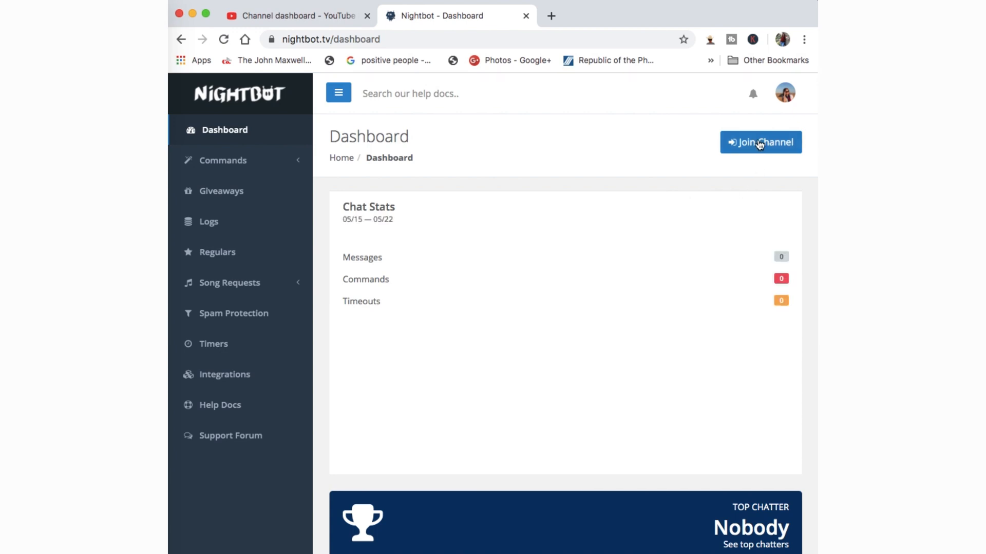
{"action": "mouse_move", "coordinate": [562, 128]}
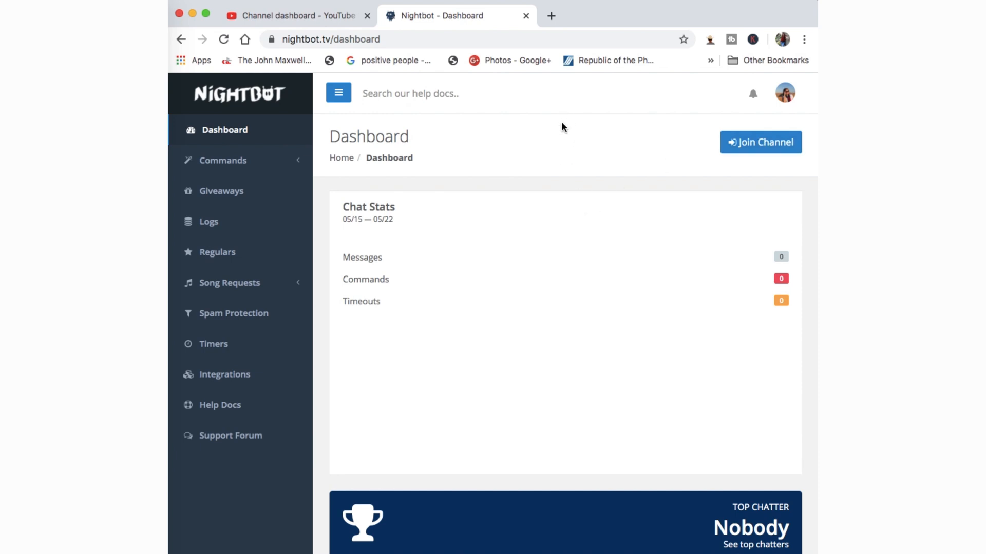
{"action": "mouse_move", "coordinate": [554, 143]}
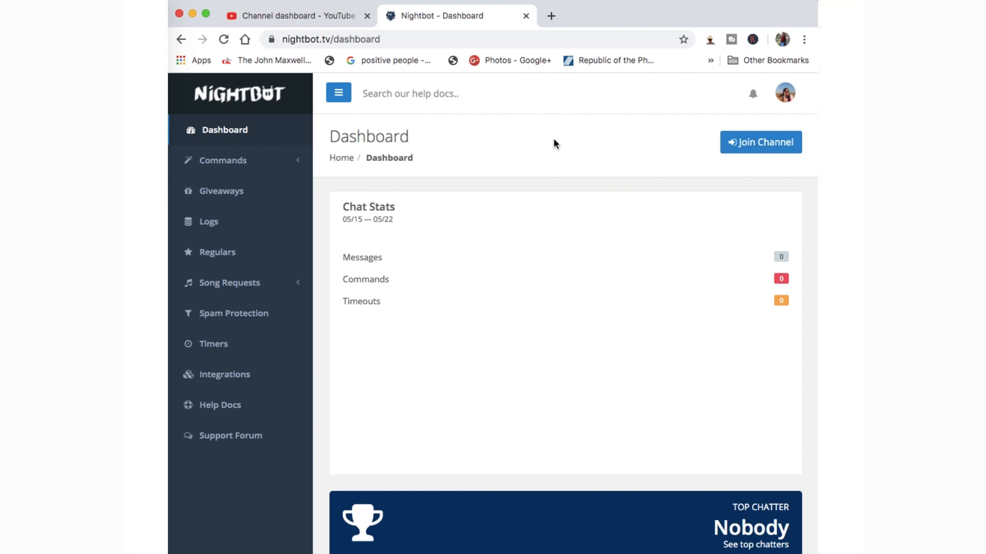